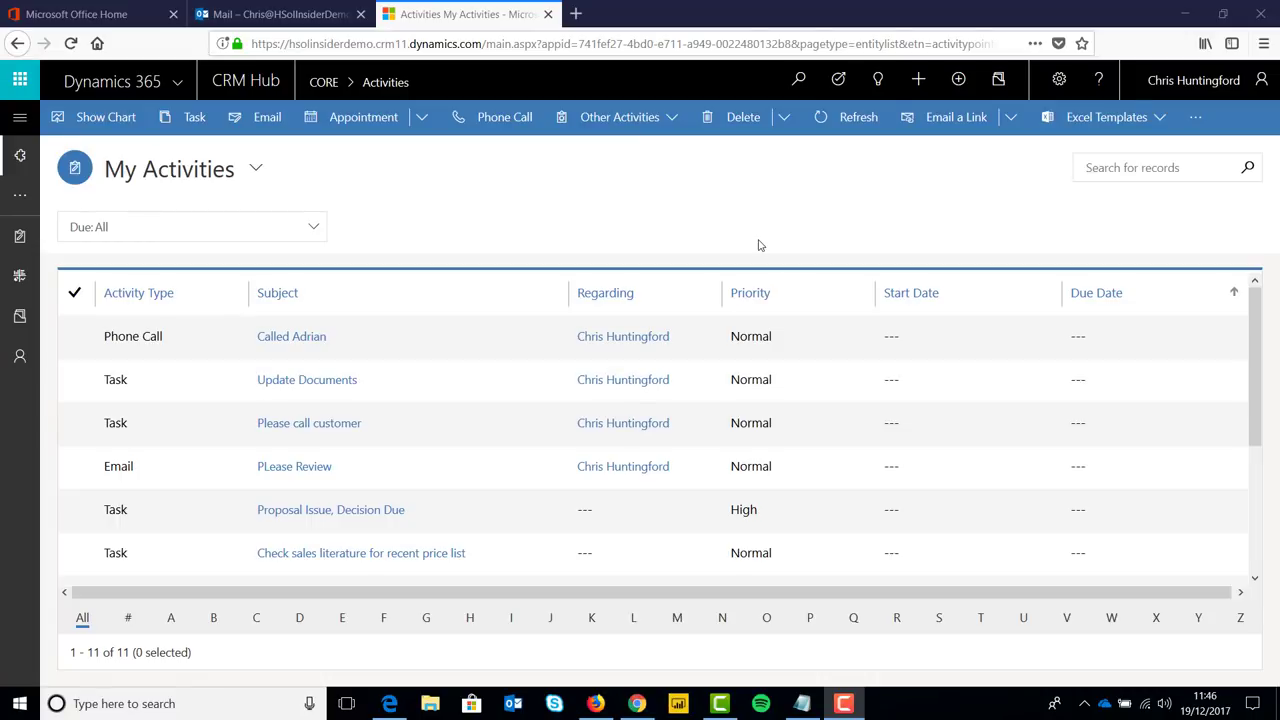
{"action": "mouse_move", "coordinate": [720, 232]}
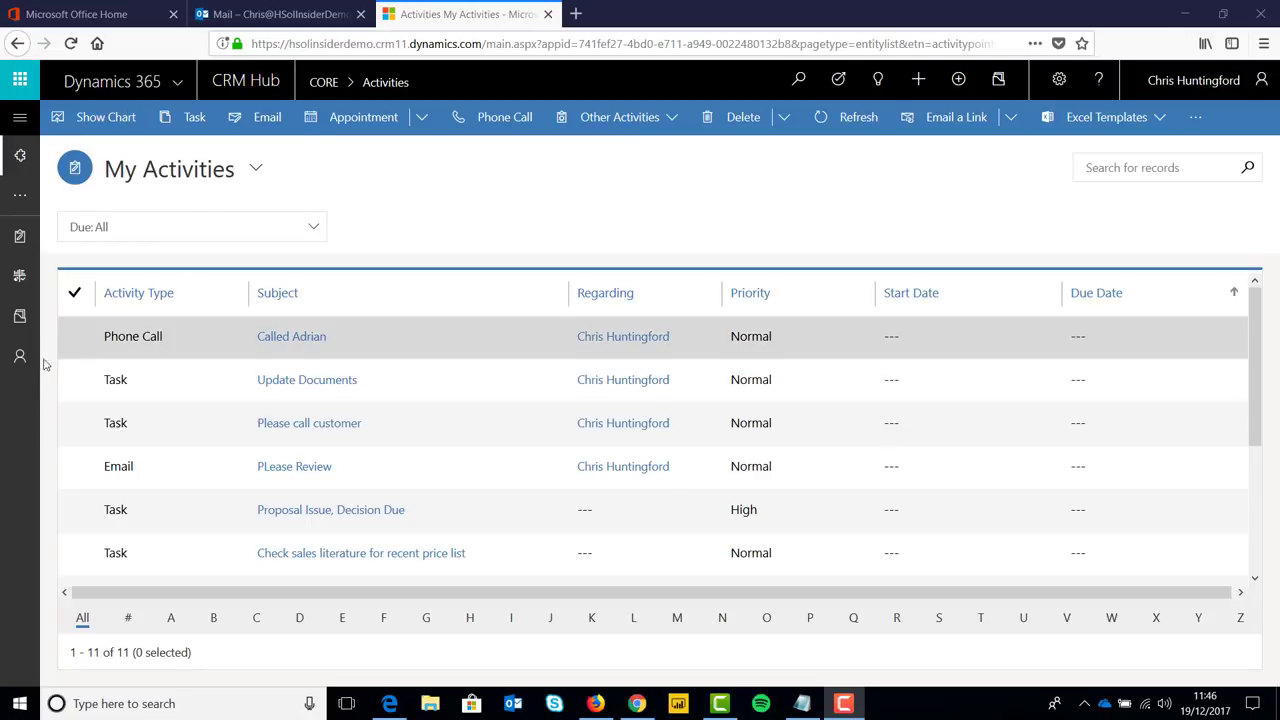
- Go from My Activities to the My Active Contacts list via the left navigation
{"action": "left_click", "coordinate": [20, 356]}
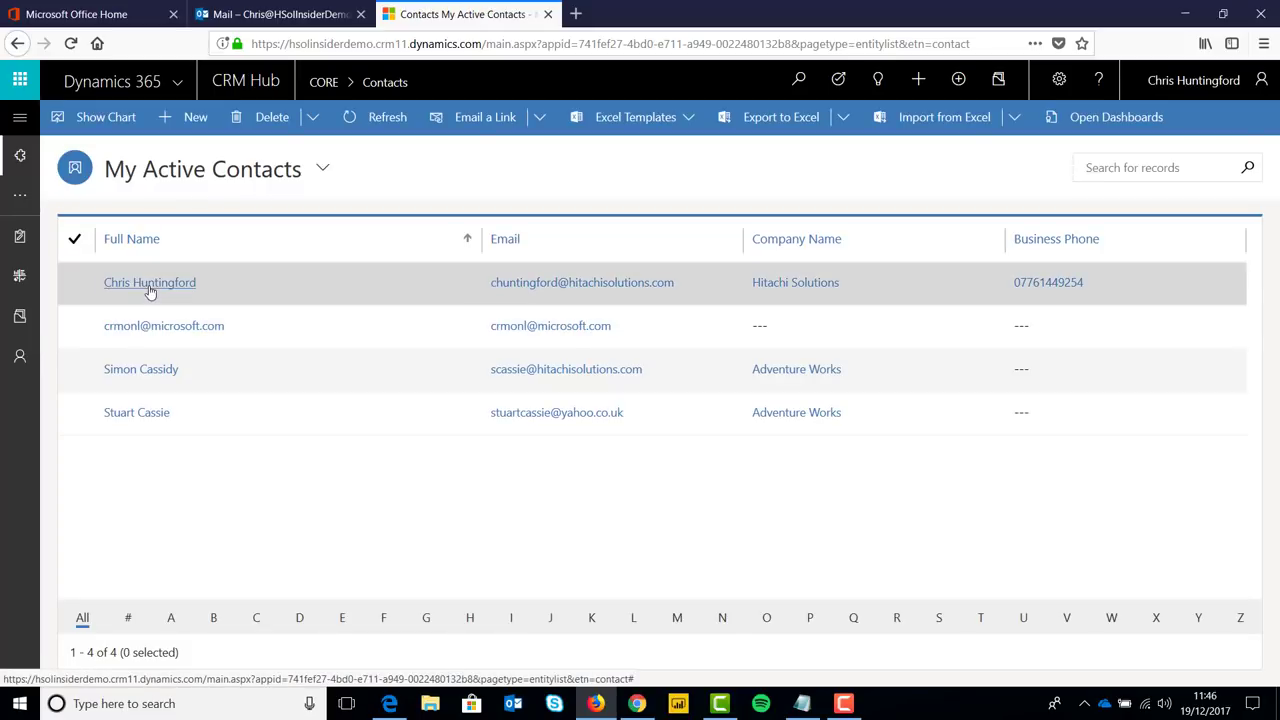
- Open Chris Huntingford's contact record and scroll through its details and timeline
{"action": "left_click", "coordinate": [149, 282]}
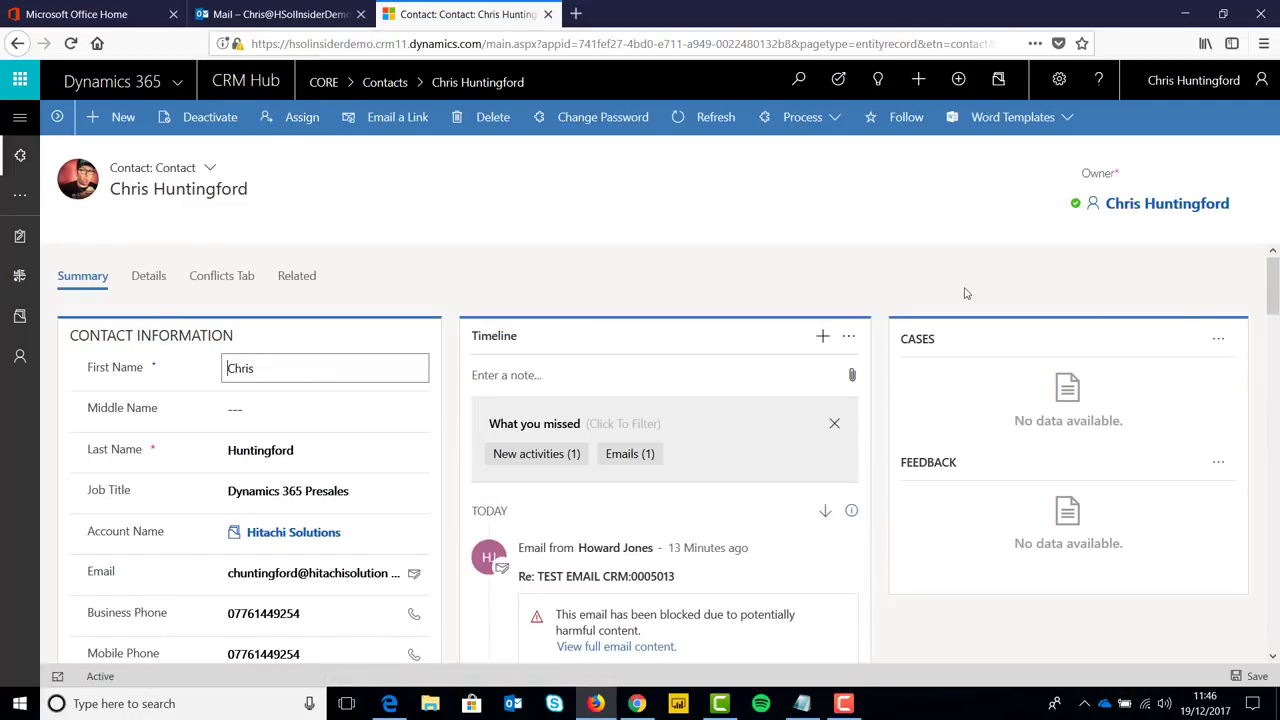
{"action": "scroll", "scroll_direction": "down", "scroll_amount": 3}
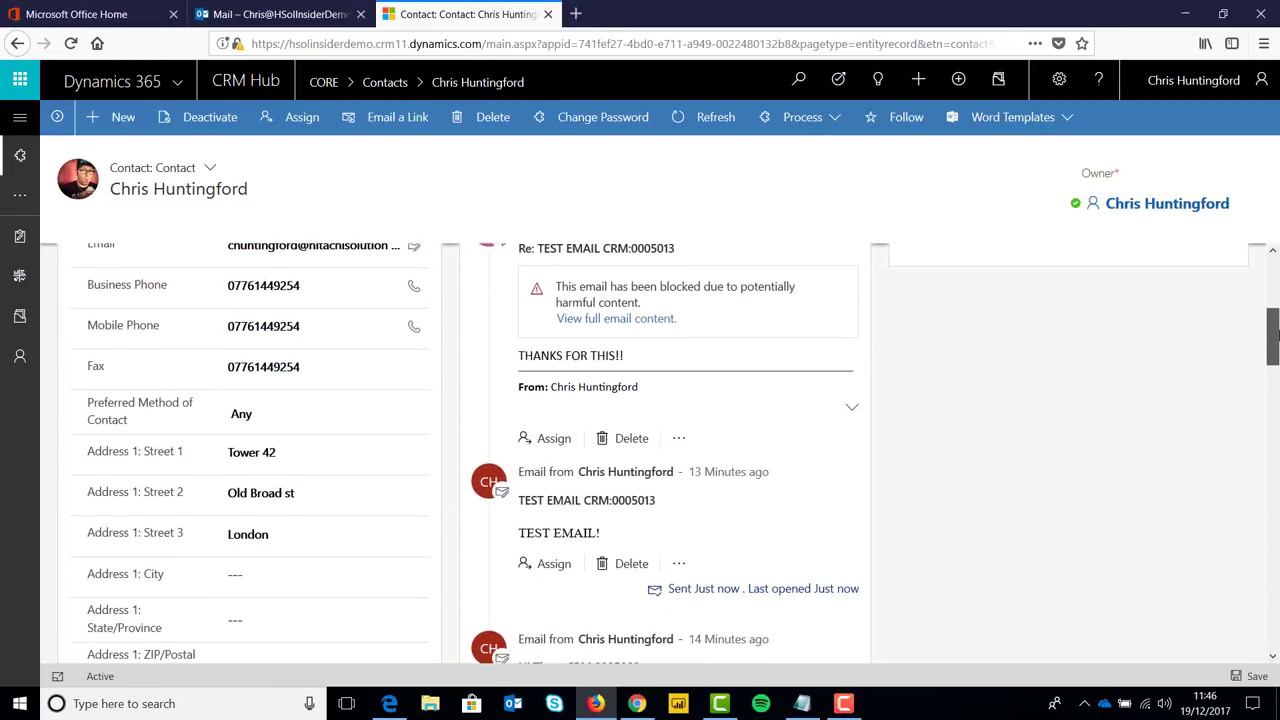
{"action": "scroll", "scroll_direction": "down", "scroll_amount": 3}
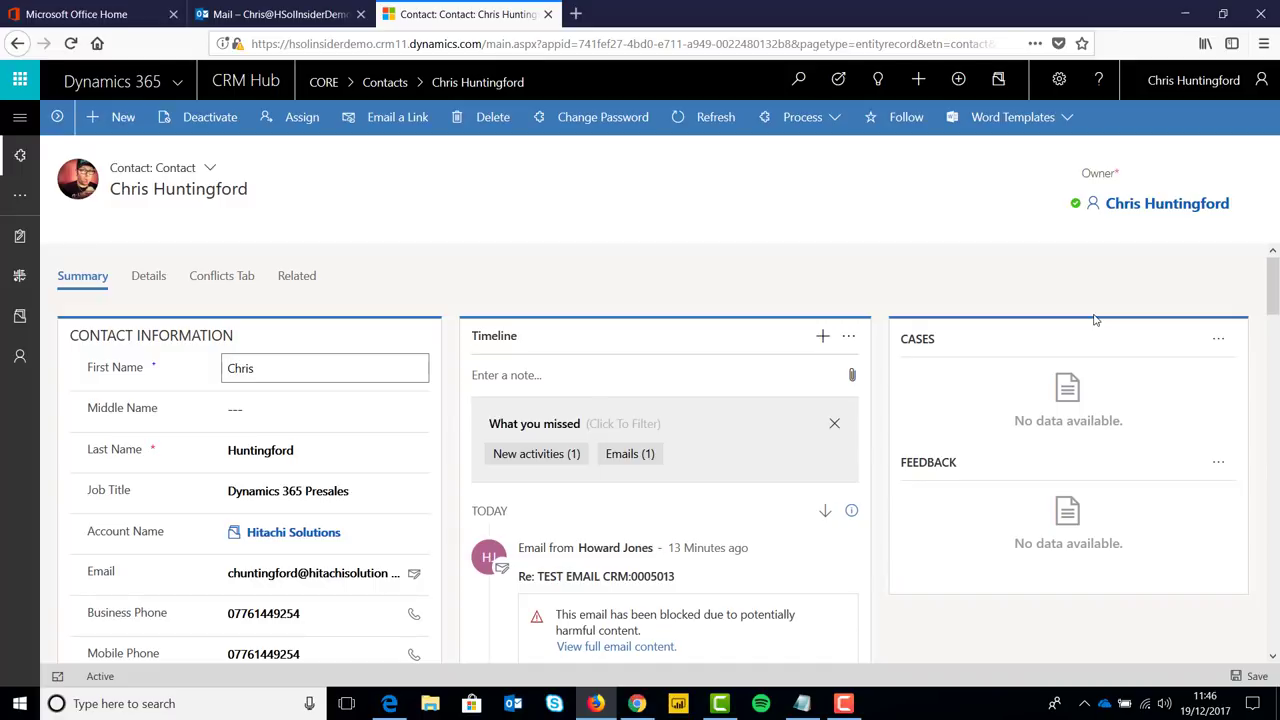
{"action": "mouse_move", "coordinate": [812, 276]}
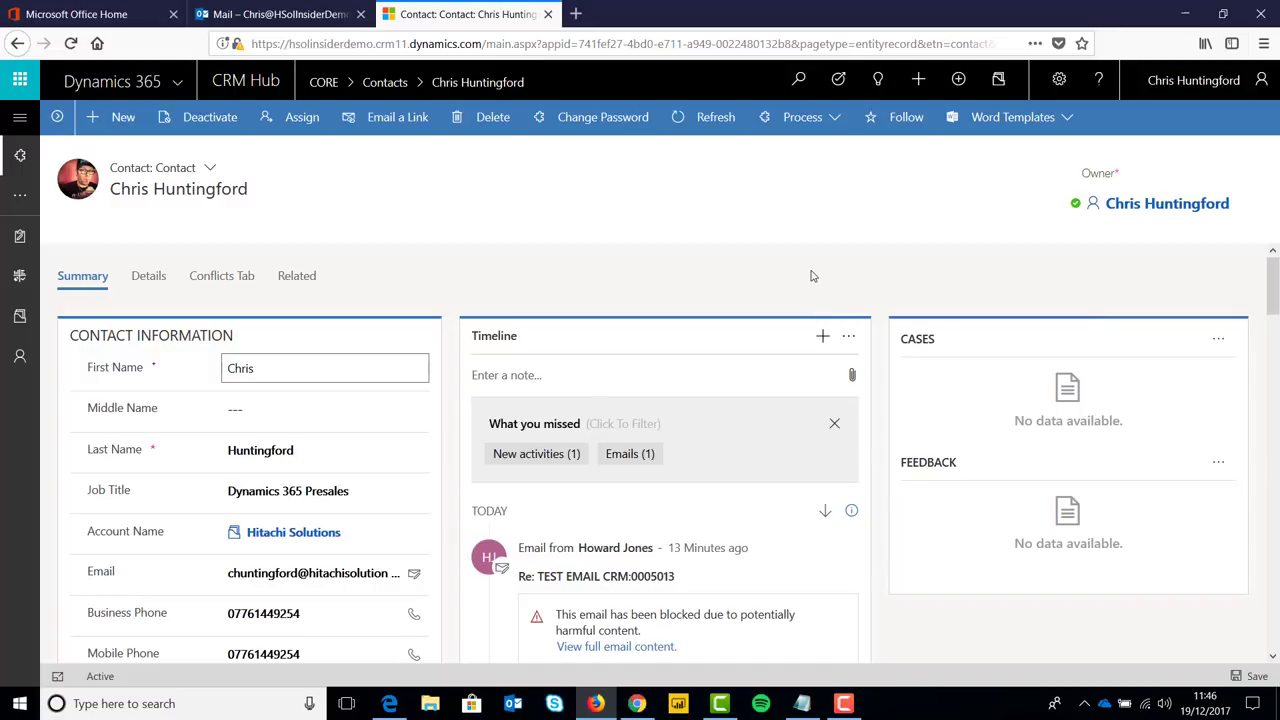
- Add a new Email activity from Chris Huntingford's timeline
{"action": "left_click", "coordinate": [822, 335]}
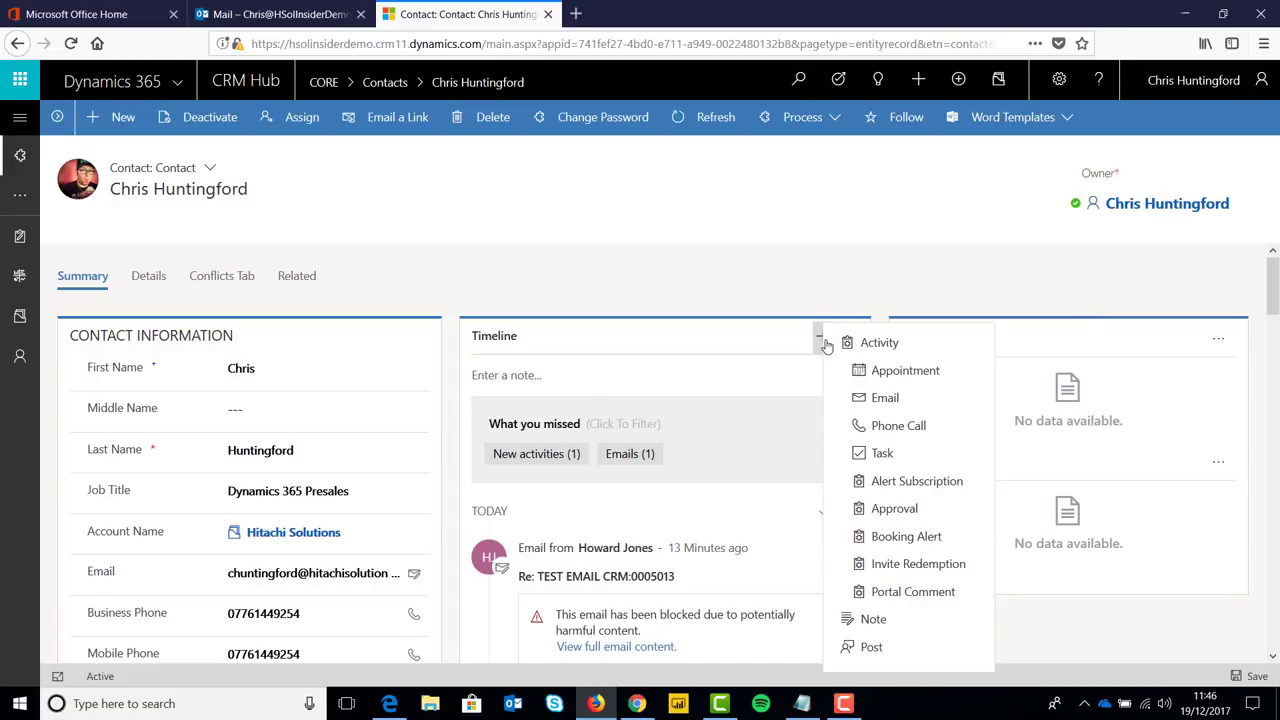
{"action": "mouse_move", "coordinate": [885, 397]}
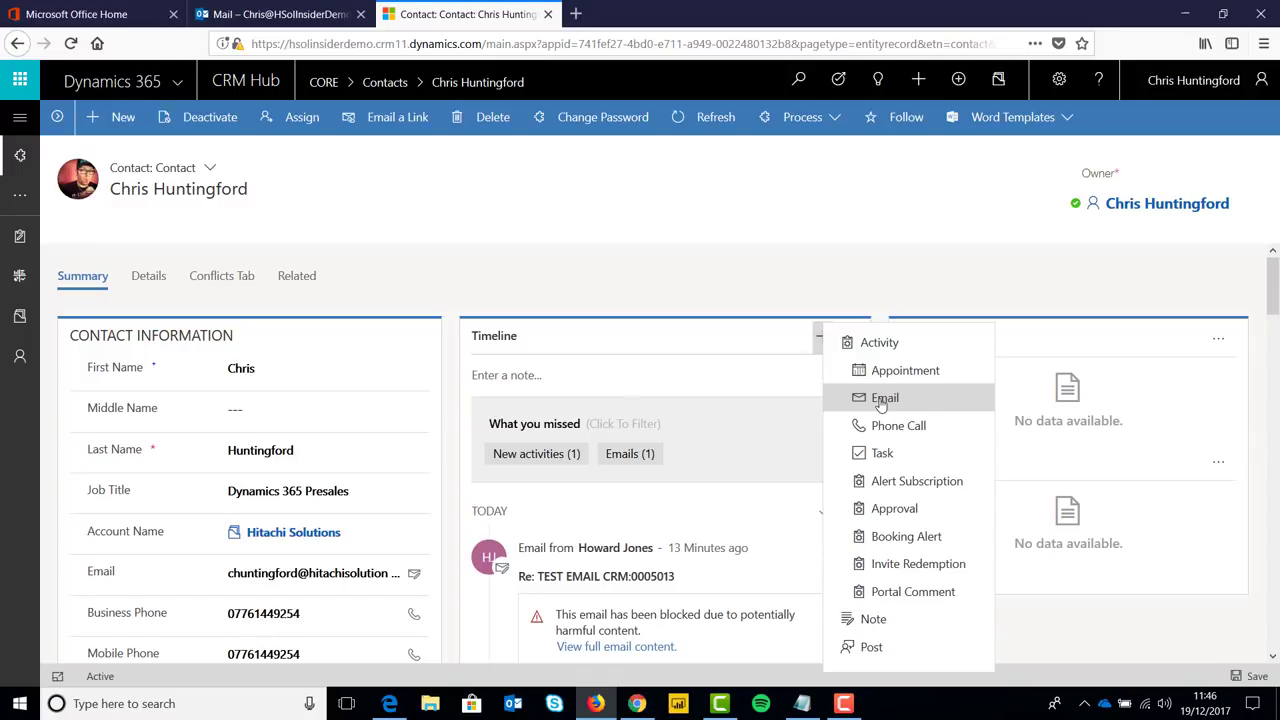
{"action": "left_click", "coordinate": [884, 397]}
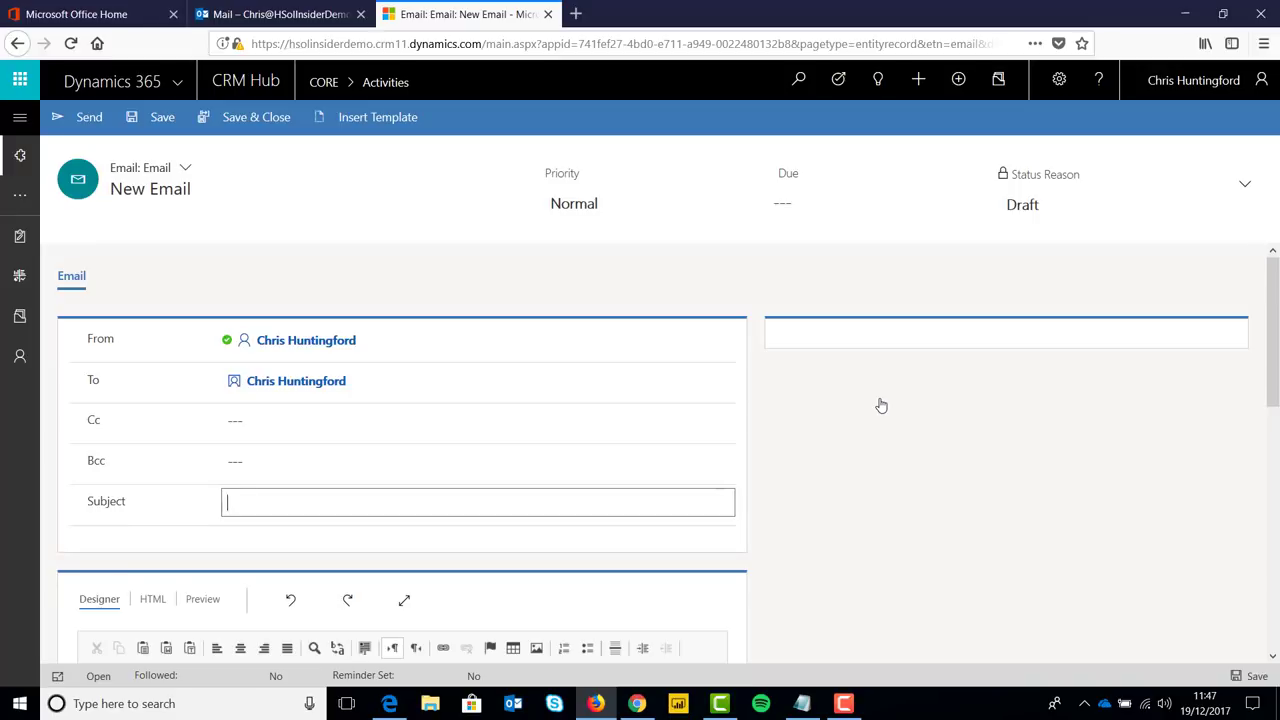
{"action": "left_click", "coordinate": [296, 380]}
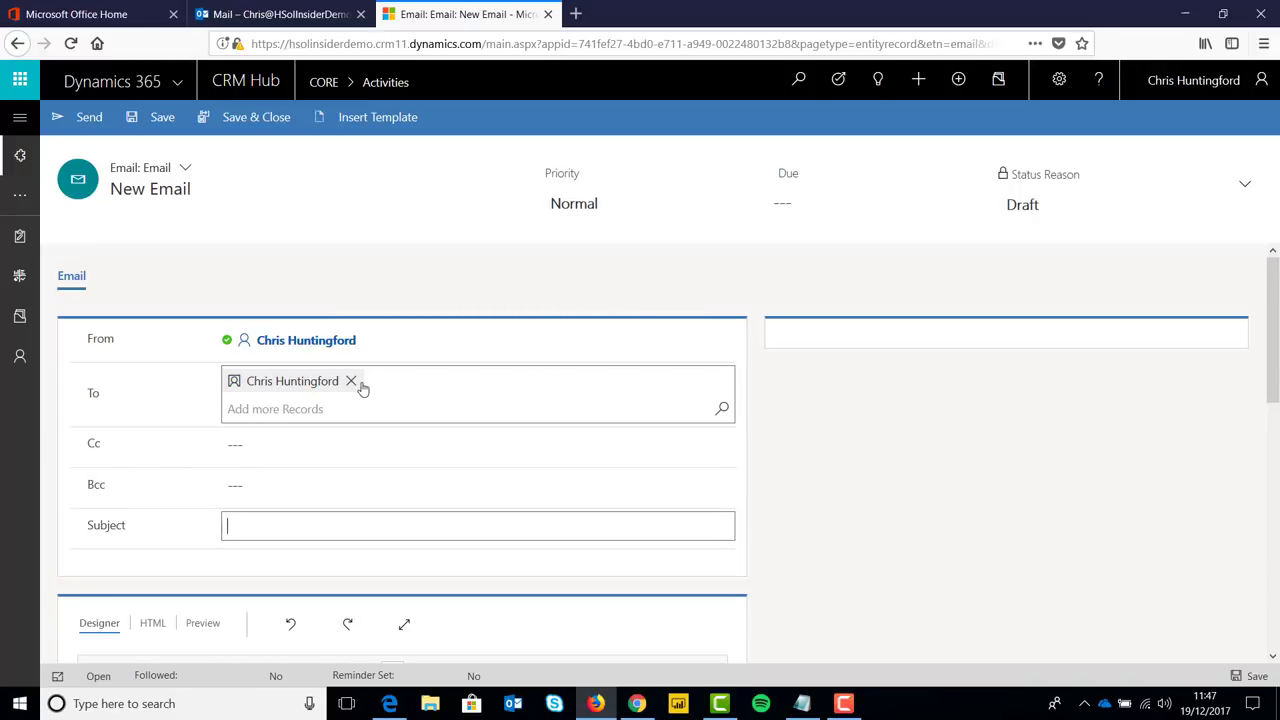
{"action": "type", "text": "H"}
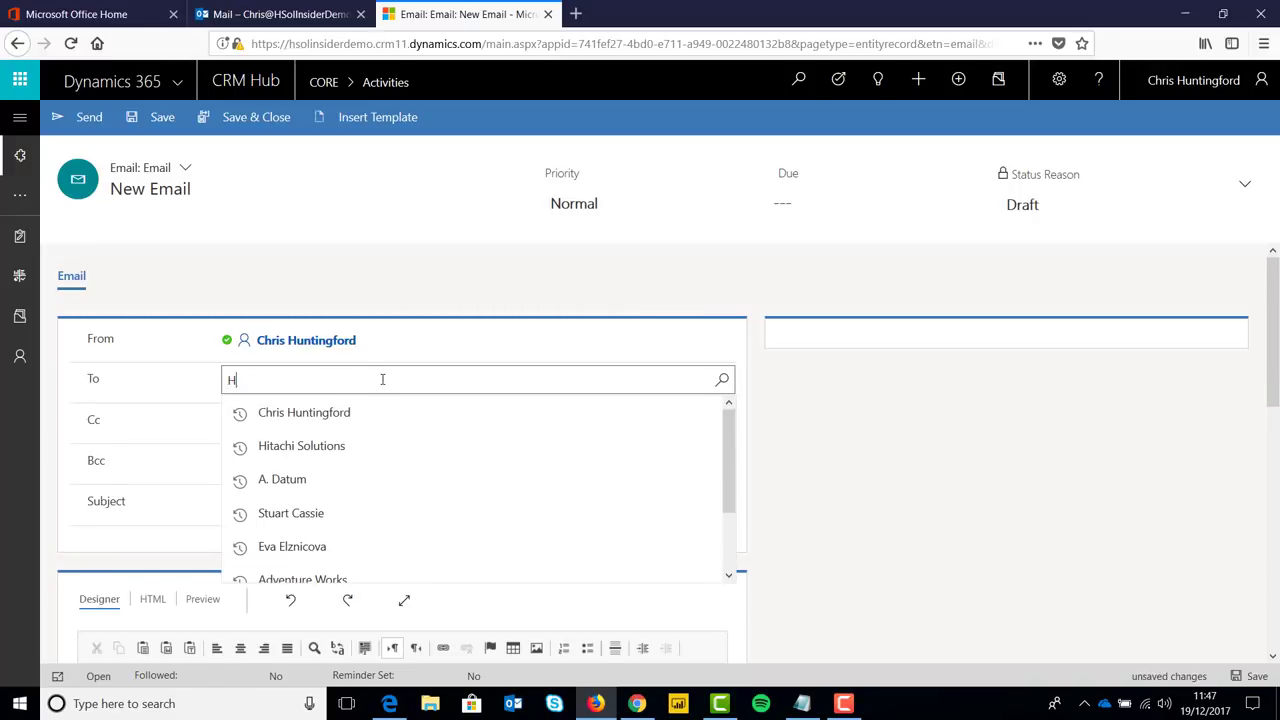
{"action": "type", "text": "oward"}
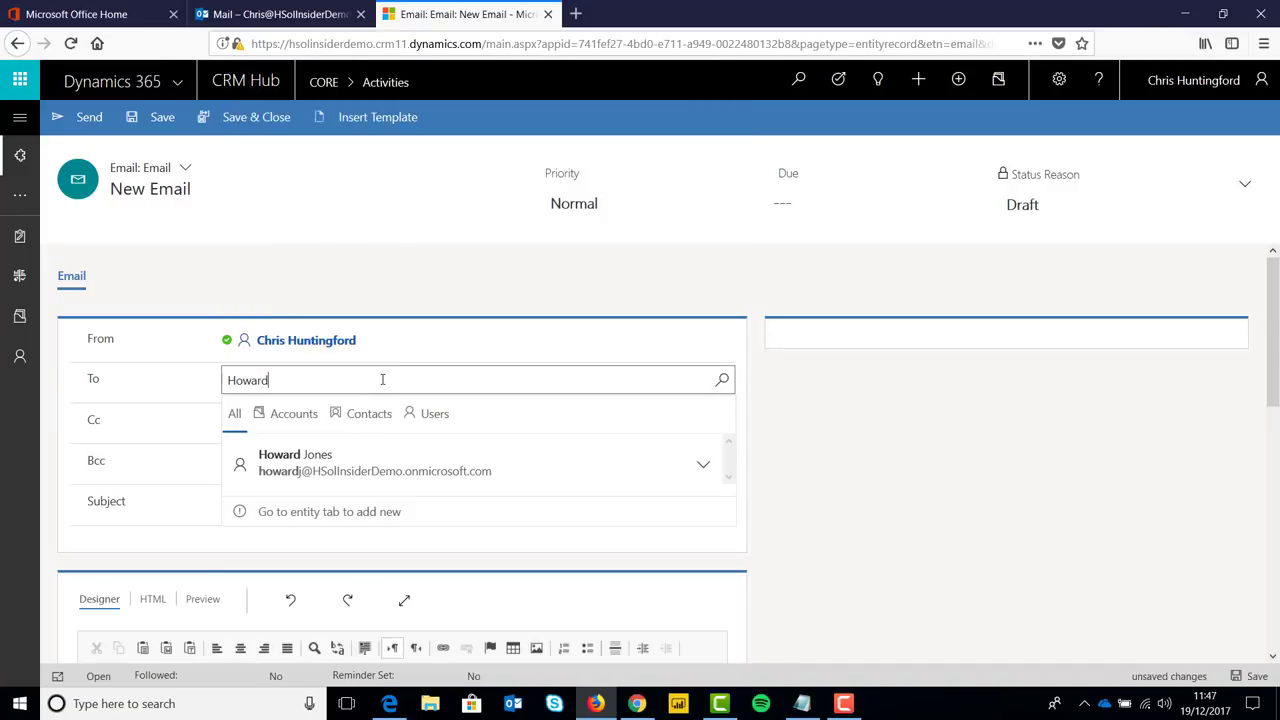
{"action": "left_click", "coordinate": [295, 462]}
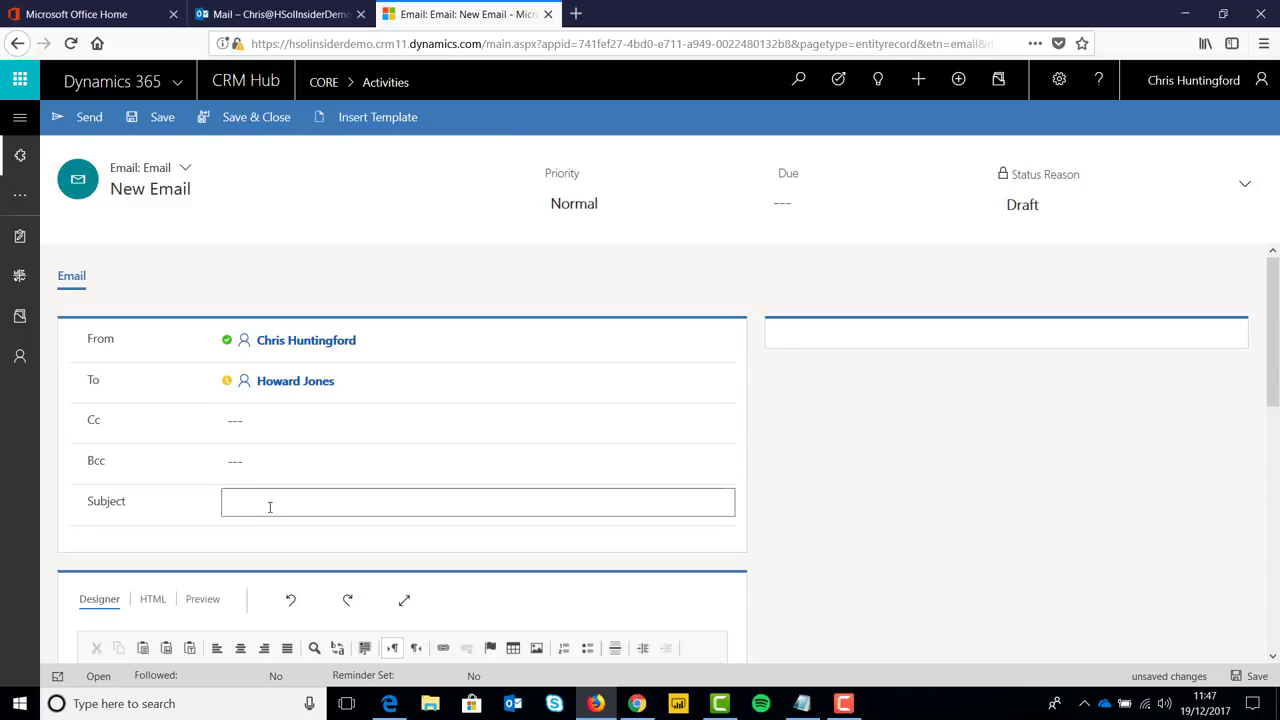
{"action": "type", "text": "HI THere"}
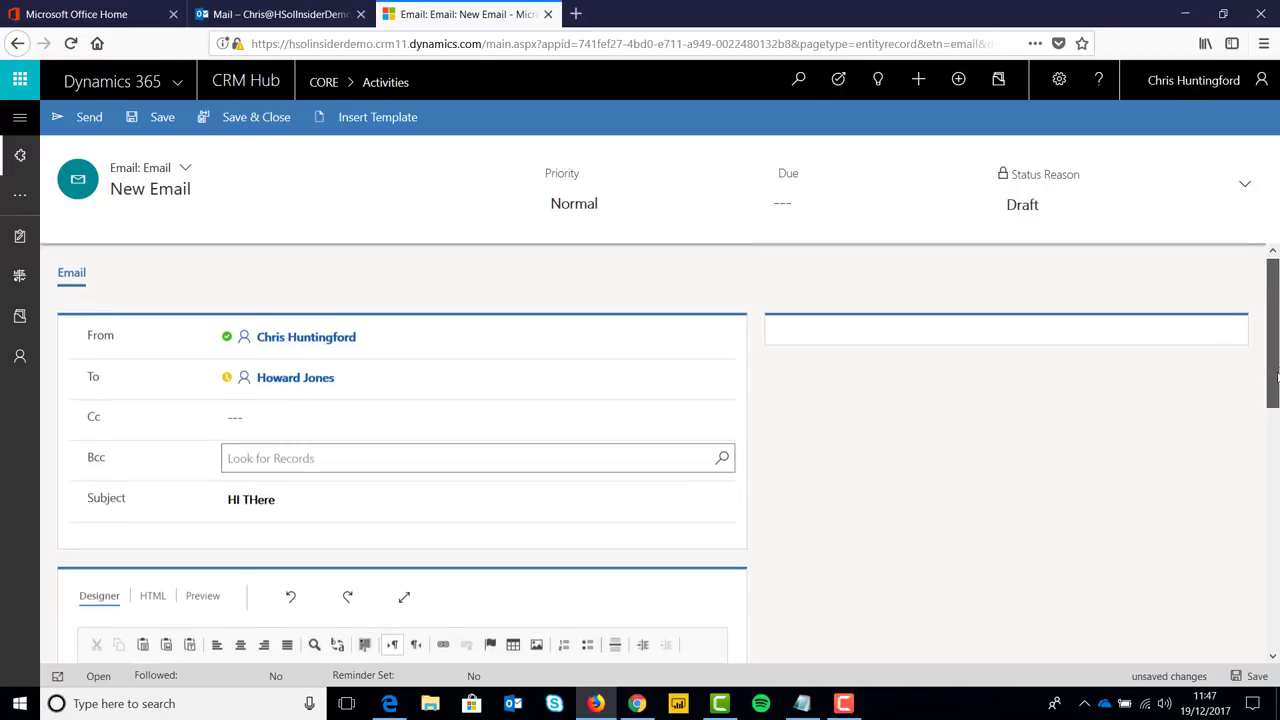
{"action": "scroll", "scroll_direction": "down", "scroll_amount": 3}
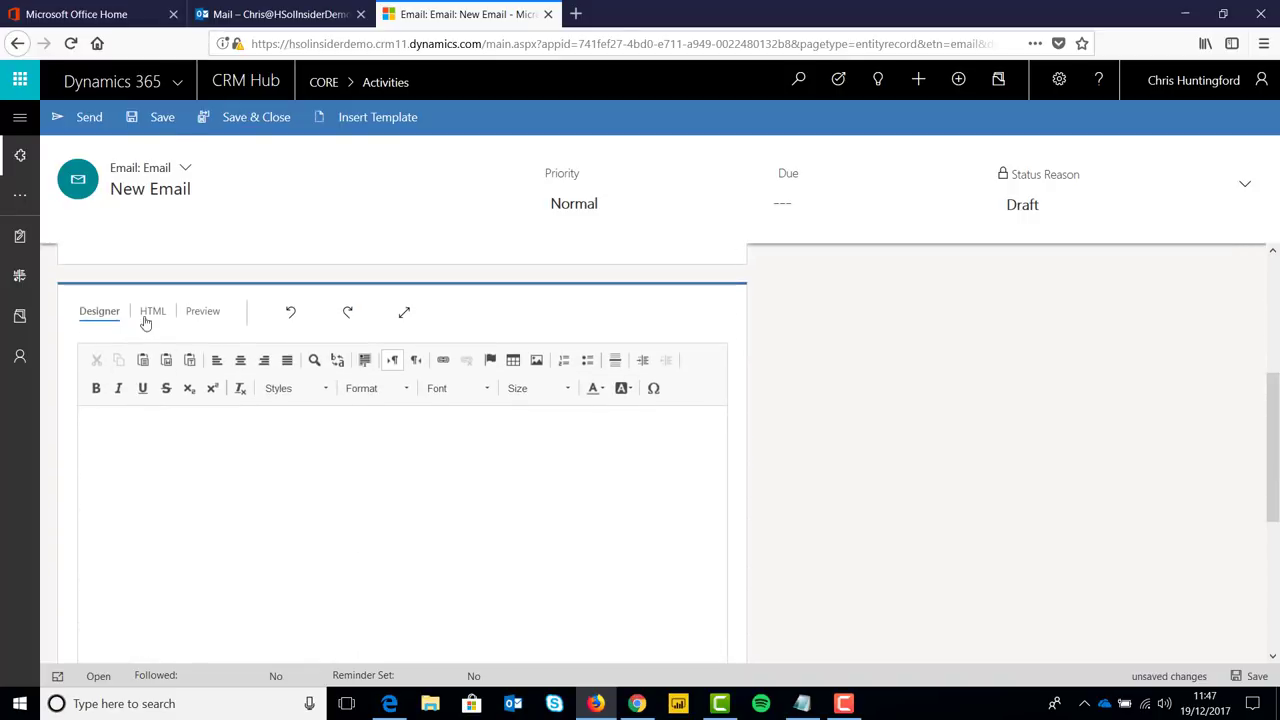
{"action": "mouse_move", "coordinate": [153, 311]}
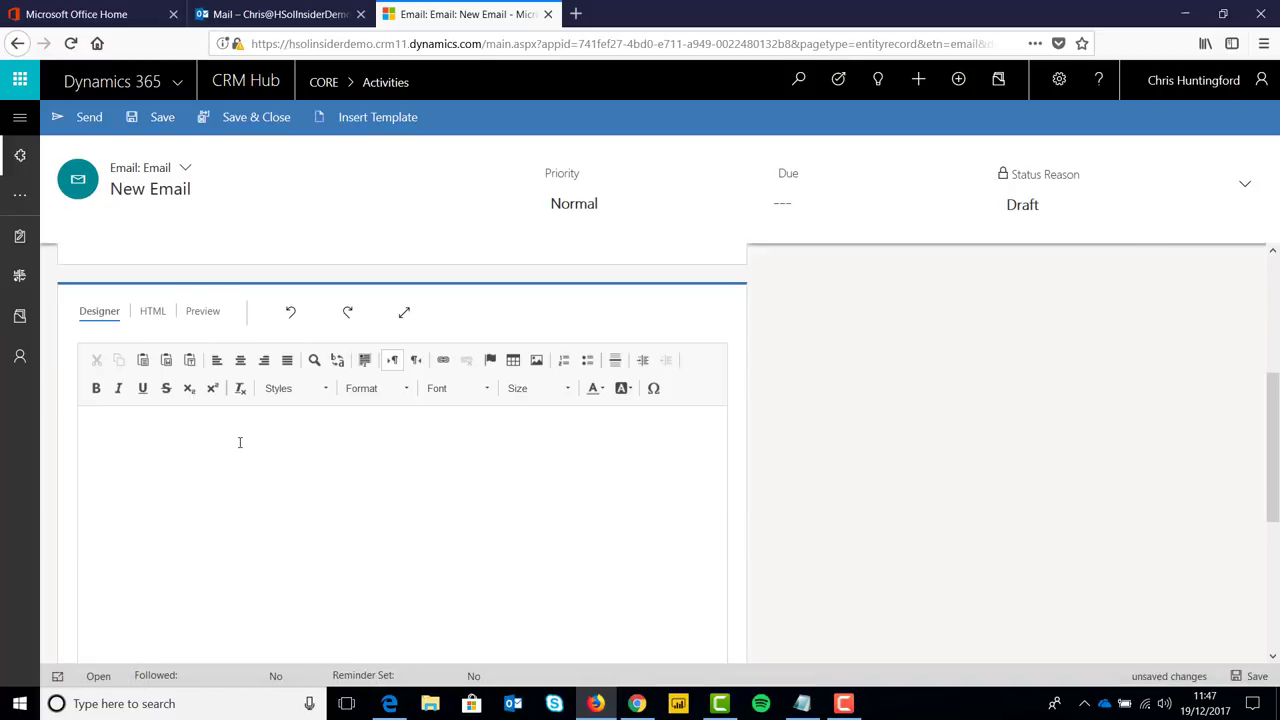
- Write 'Hi There Howard', 'Just testing!!' and 'Cheers,' in the email body
{"action": "type", "text": "Hi Ther"}
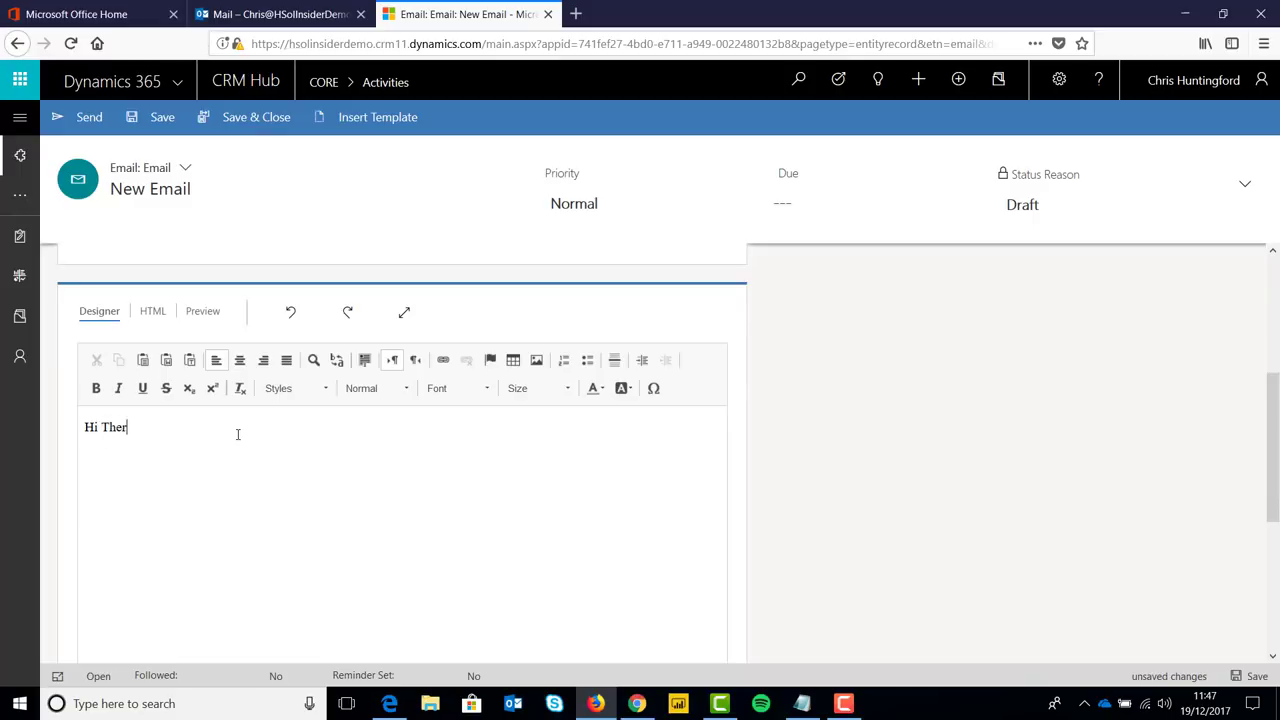
{"action": "type", "text": "Howard"}
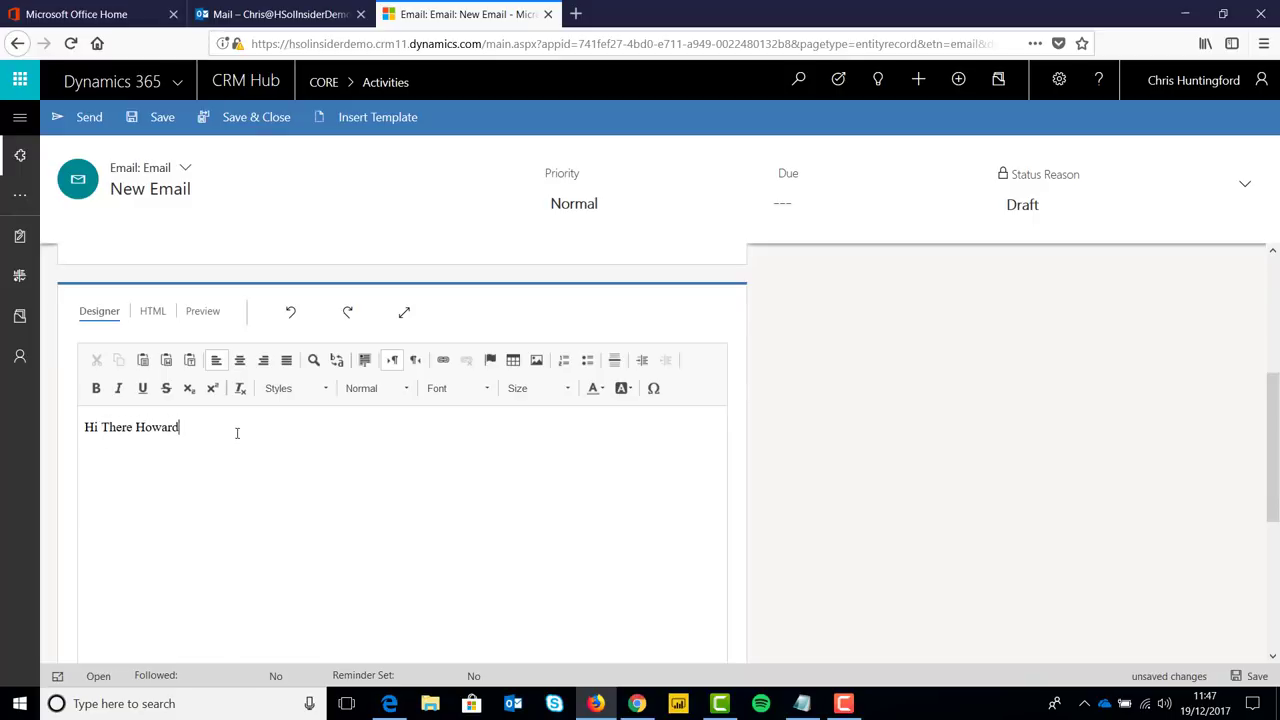
{"action": "type", "text": "Just te"}
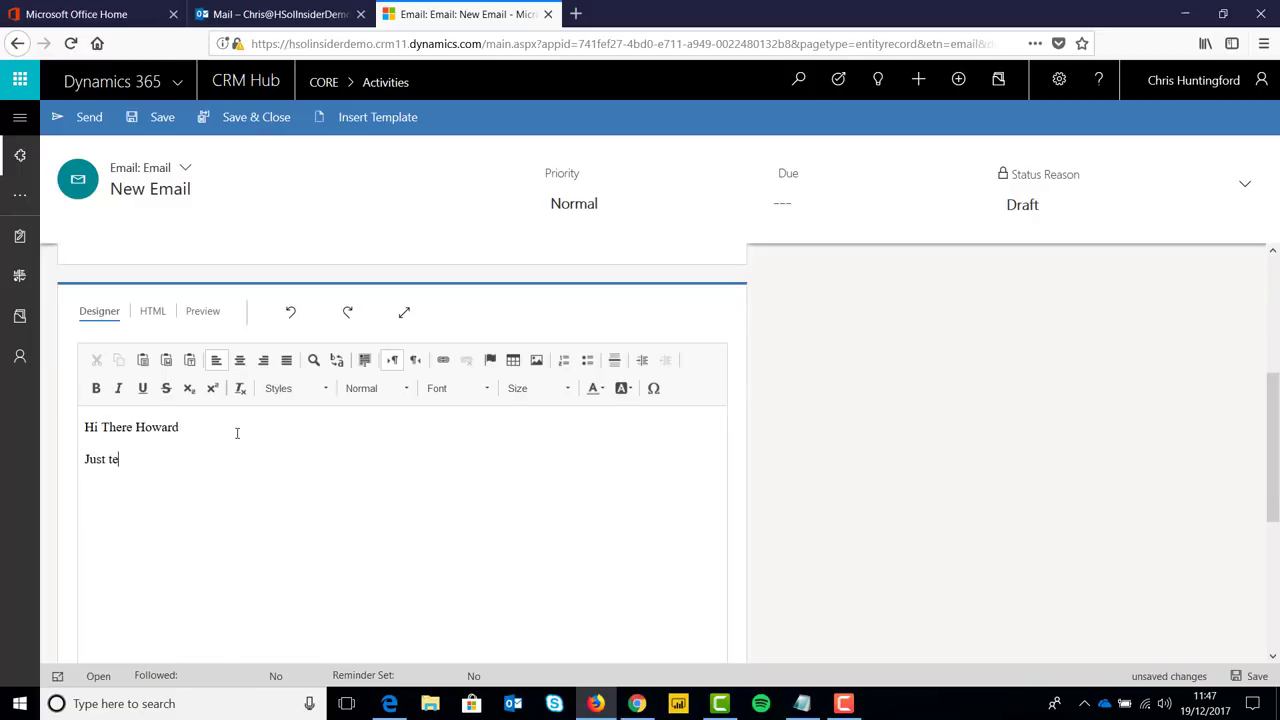
{"action": "type", "text": "sting!!"}
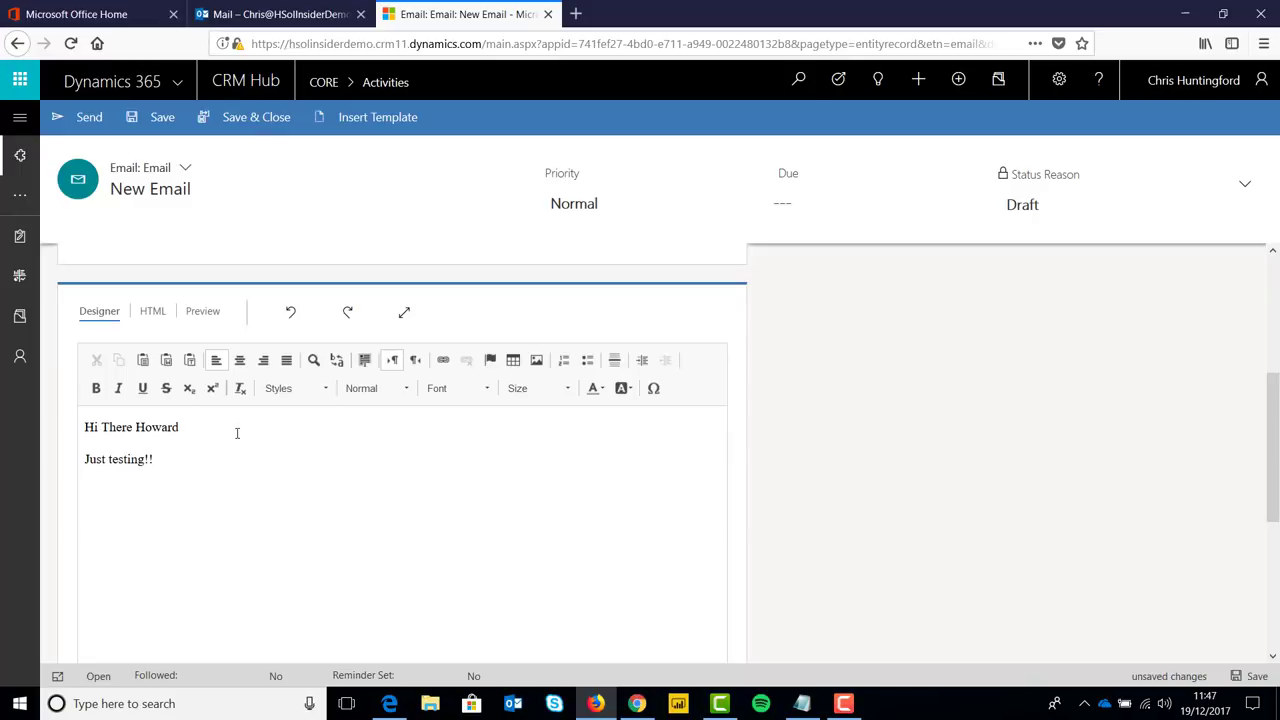
{"action": "type", "text": "Cheers"}
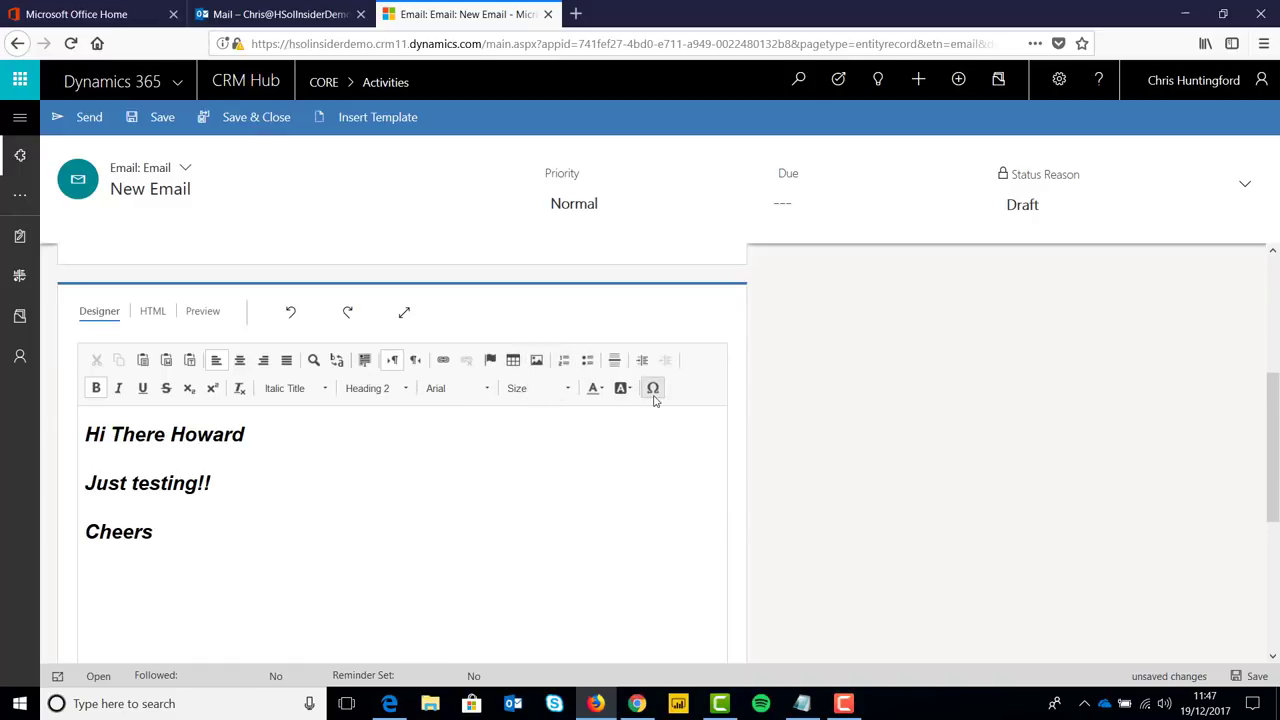
{"action": "mouse_move", "coordinate": [110, 117]}
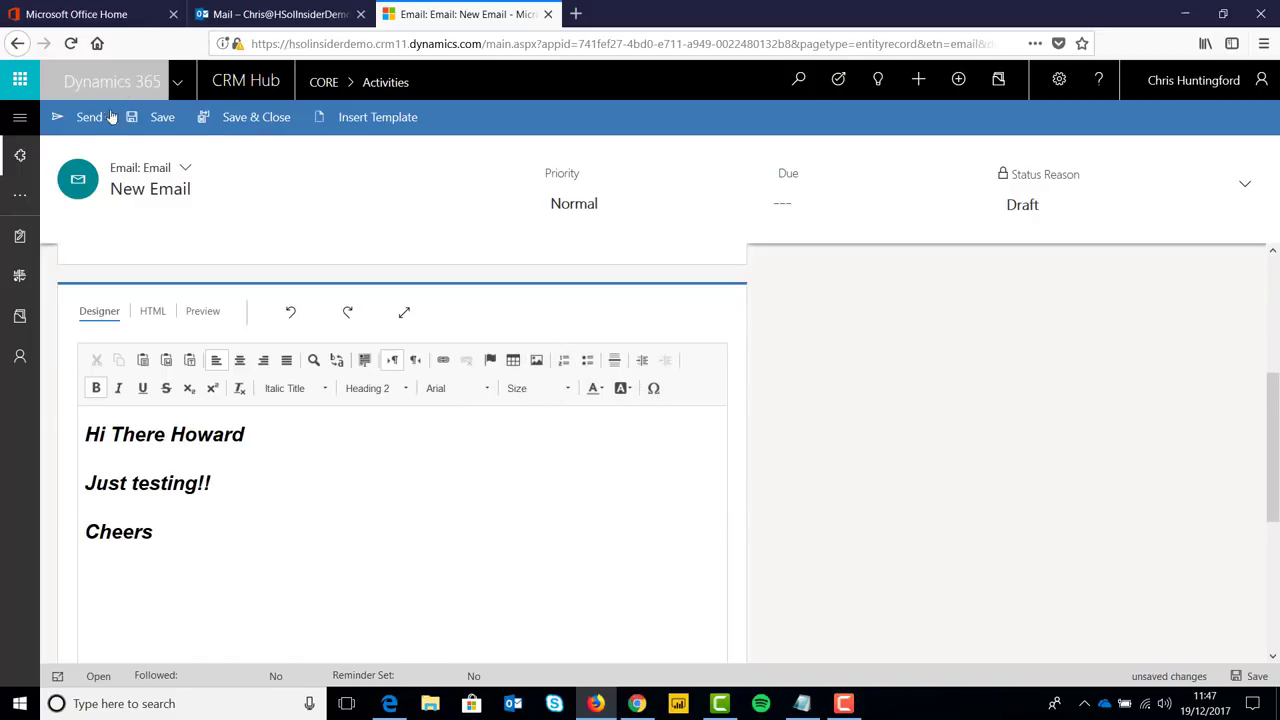
- Send the email and scroll Chris Huntingford's timeline to see the new entry
{"action": "left_click", "coordinate": [89, 117]}
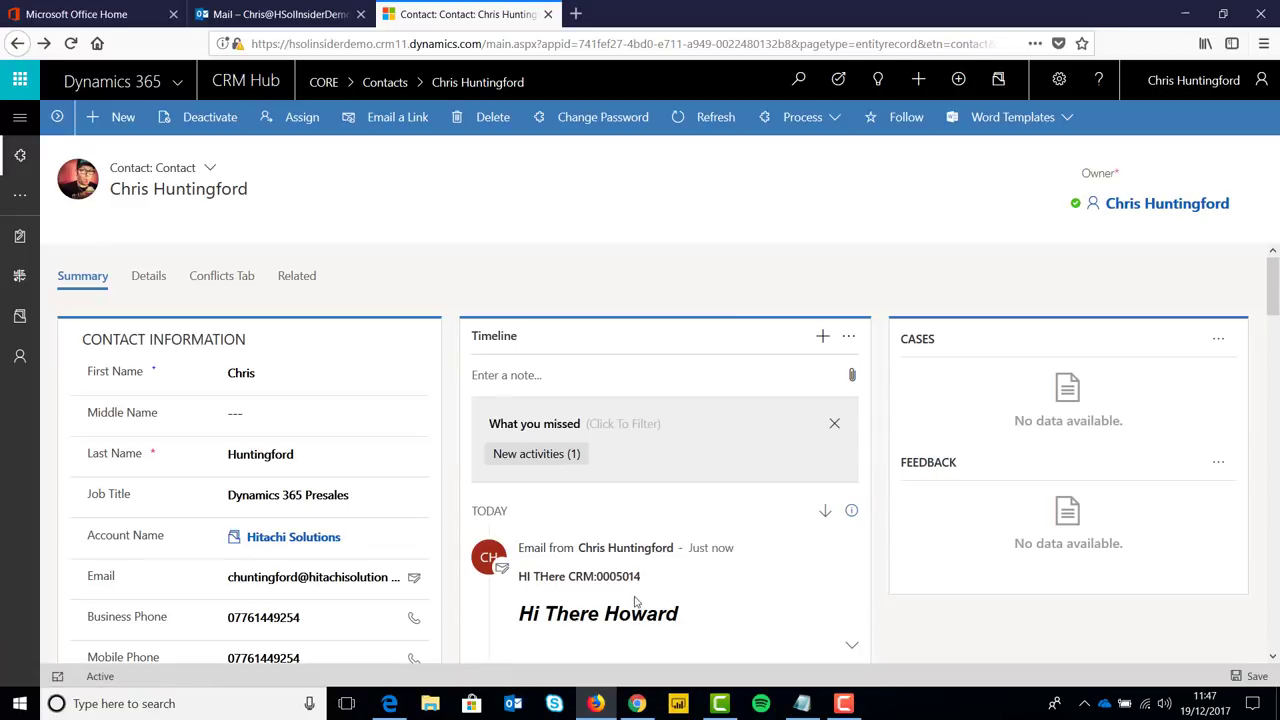
{"action": "mouse_move", "coordinate": [1051, 390]}
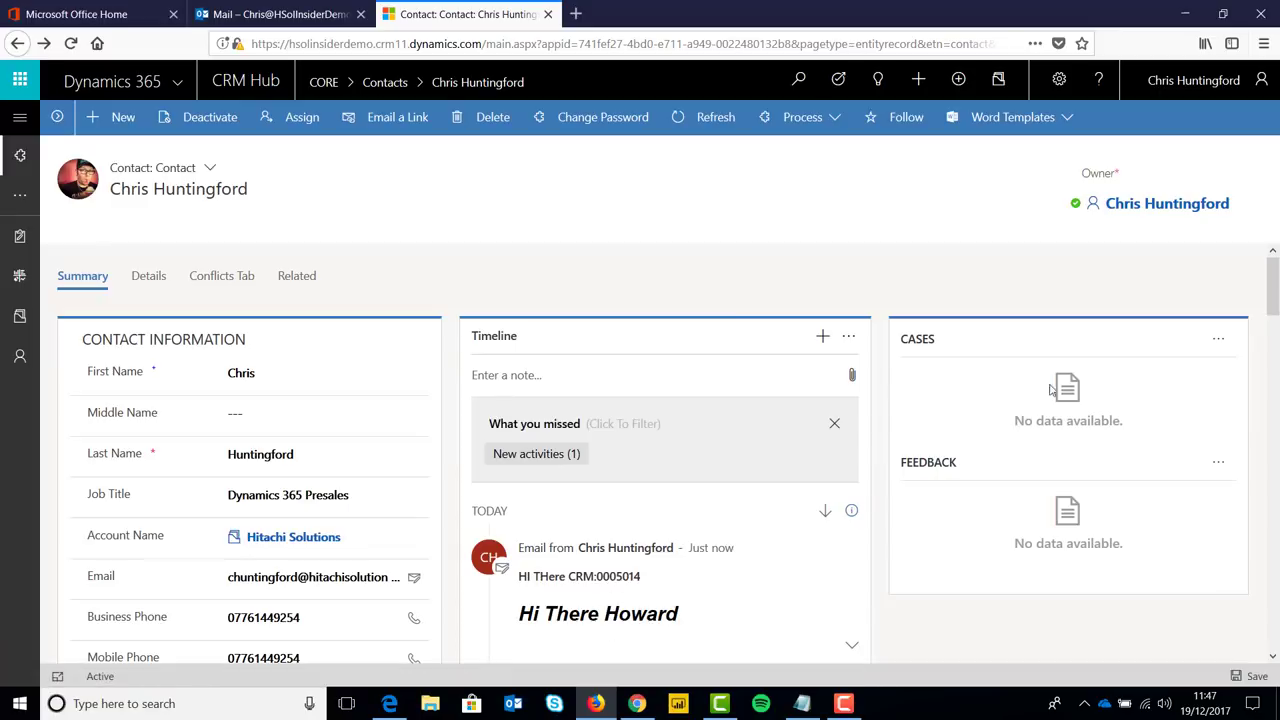
{"action": "scroll", "scroll_direction": "down", "scroll_amount": 3}
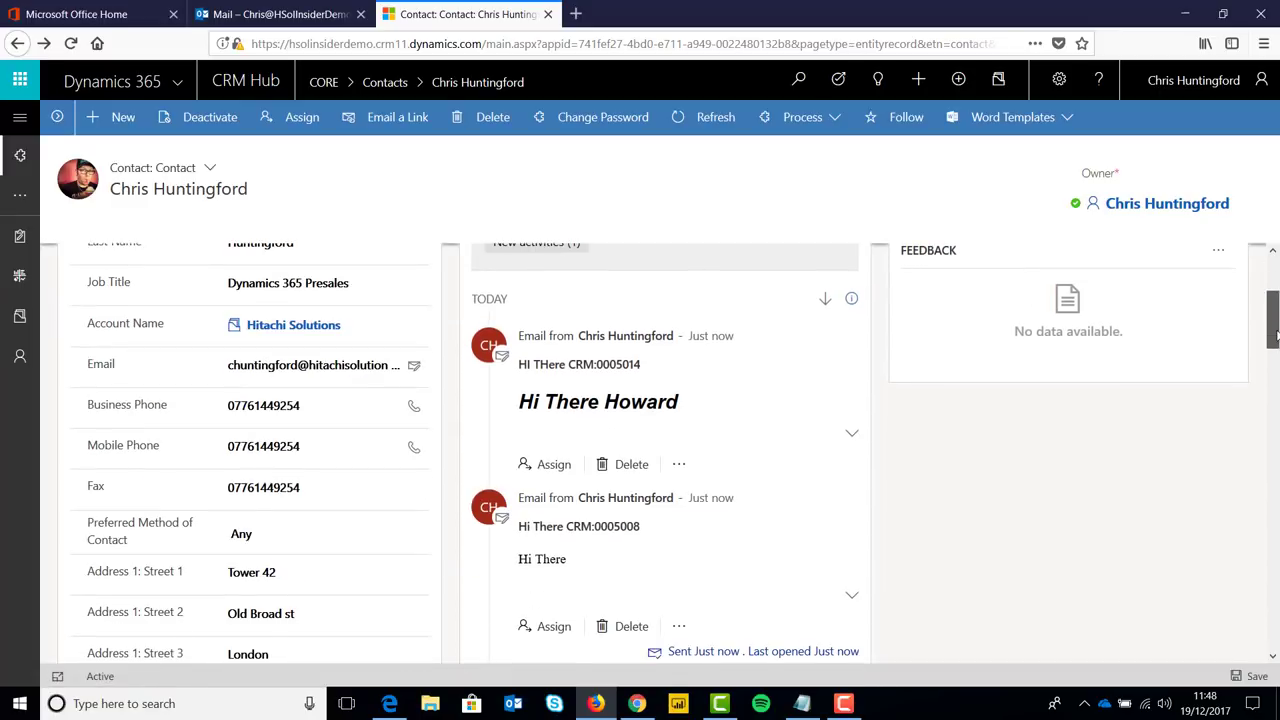
{"action": "scroll", "scroll_direction": "down", "scroll_amount": 3}
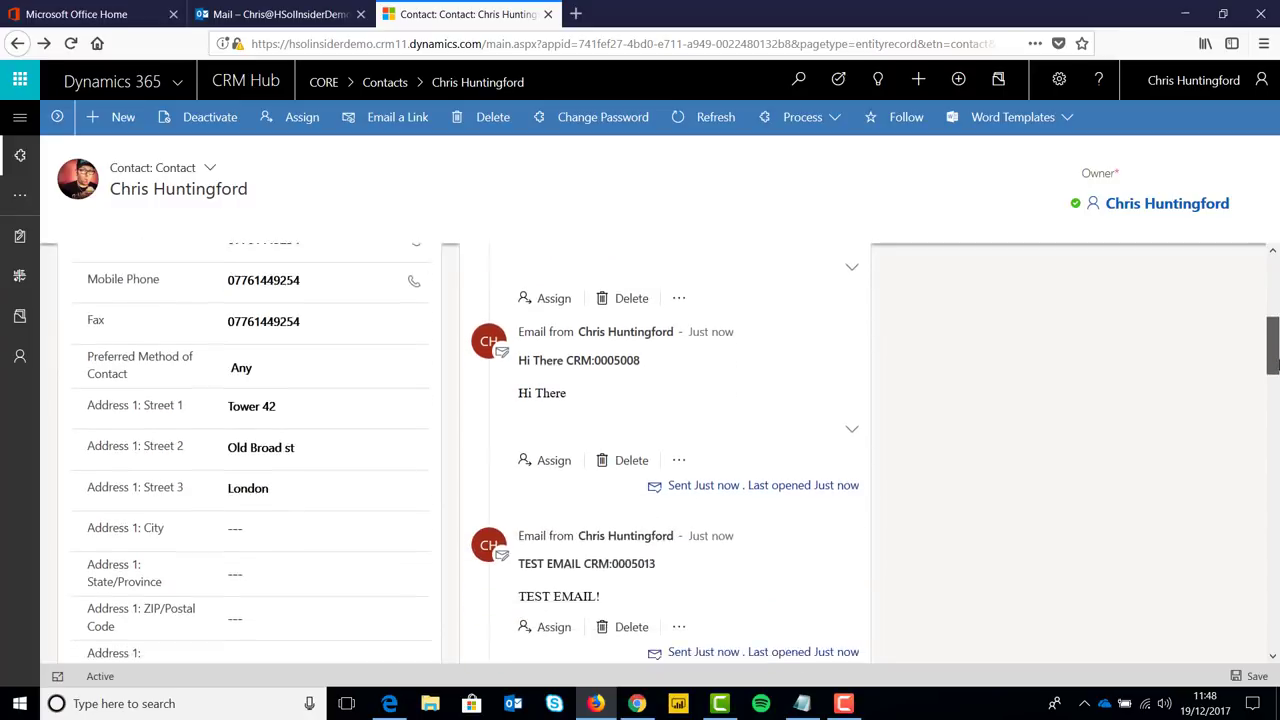
{"action": "scroll", "scroll_direction": "down", "scroll_amount": 3}
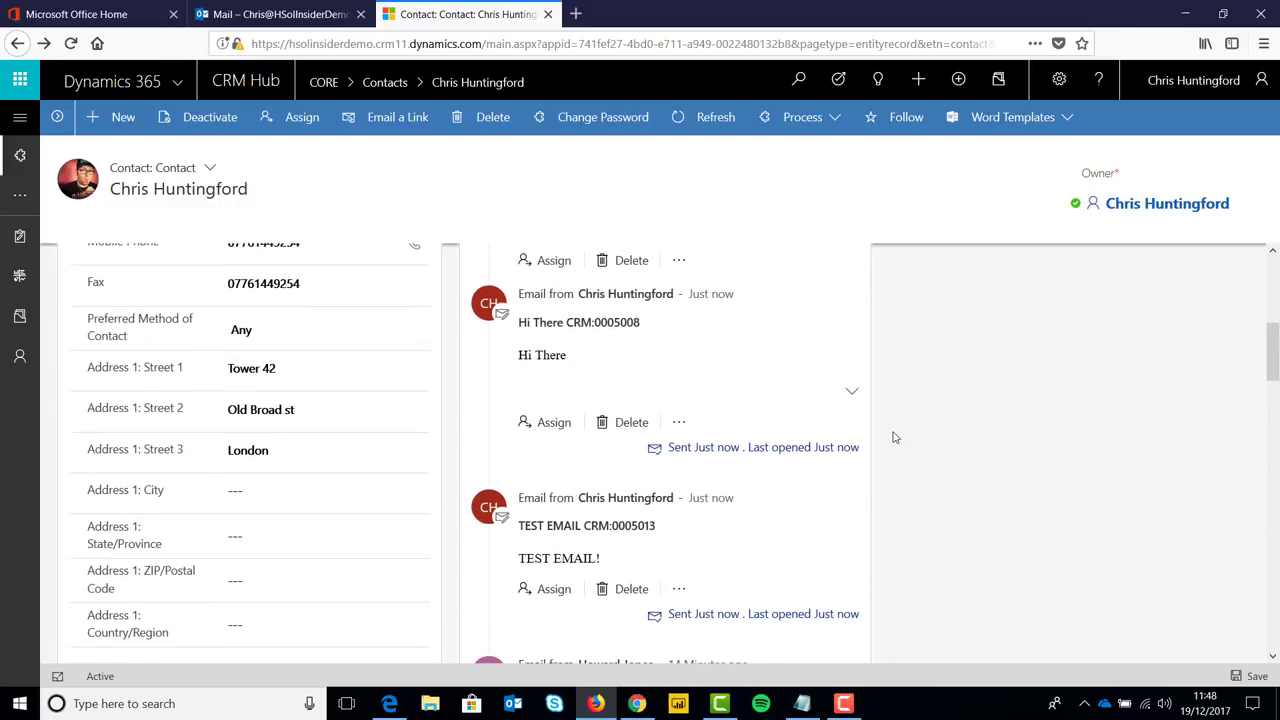
{"action": "mouse_move", "coordinate": [850, 415]}
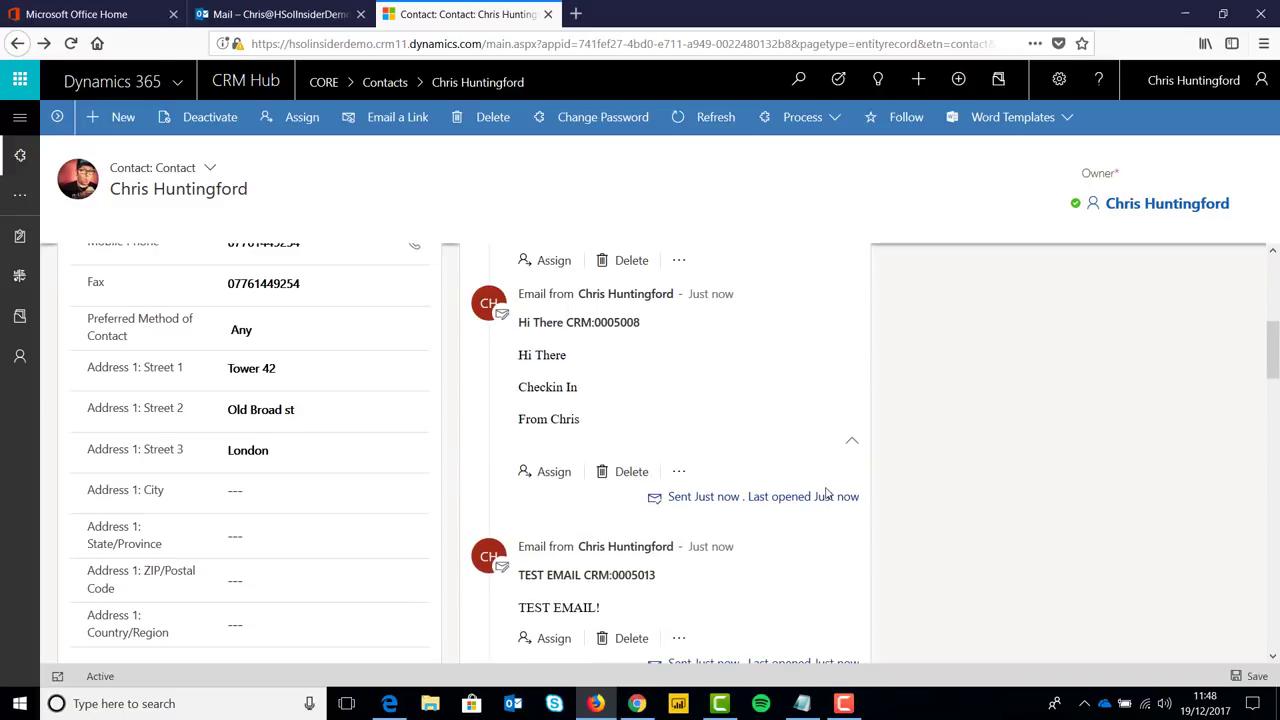
{"action": "mouse_move", "coordinate": [639, 425]}
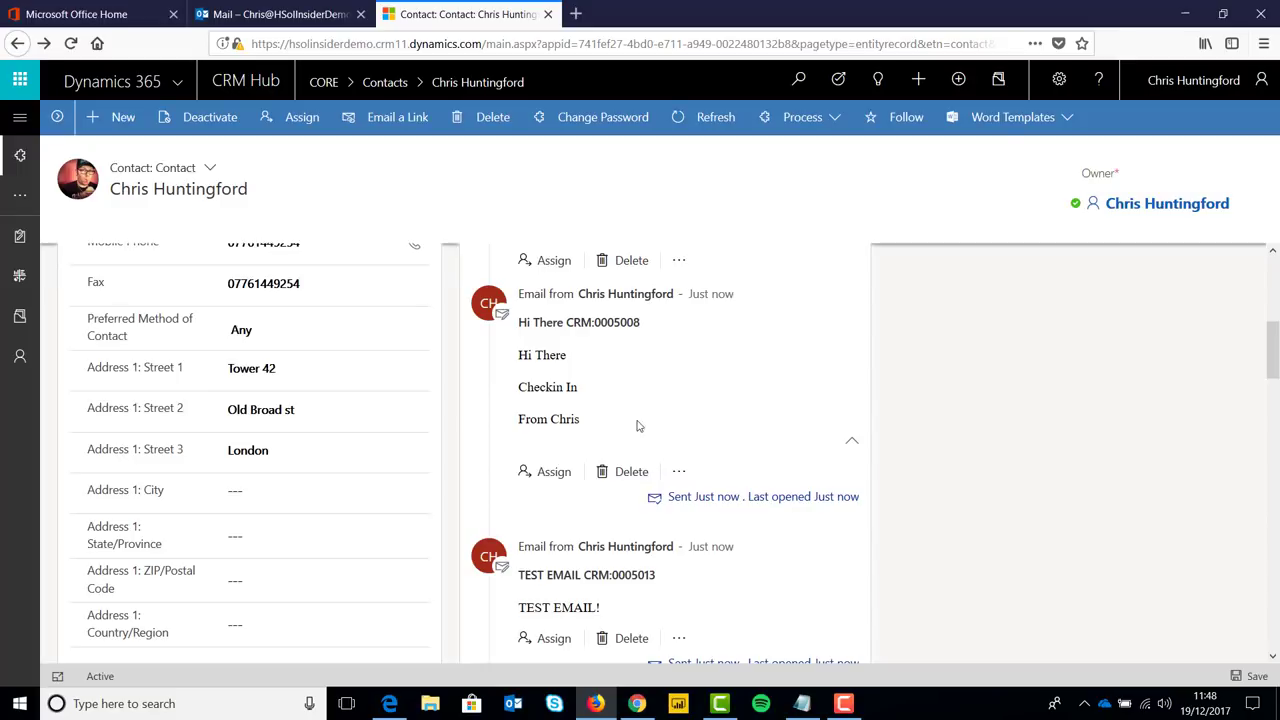
- Review the CRM:0005008 email record, then open HI THere CRM:0005014 in Outlook
{"action": "left_click", "coordinate": [578, 322]}
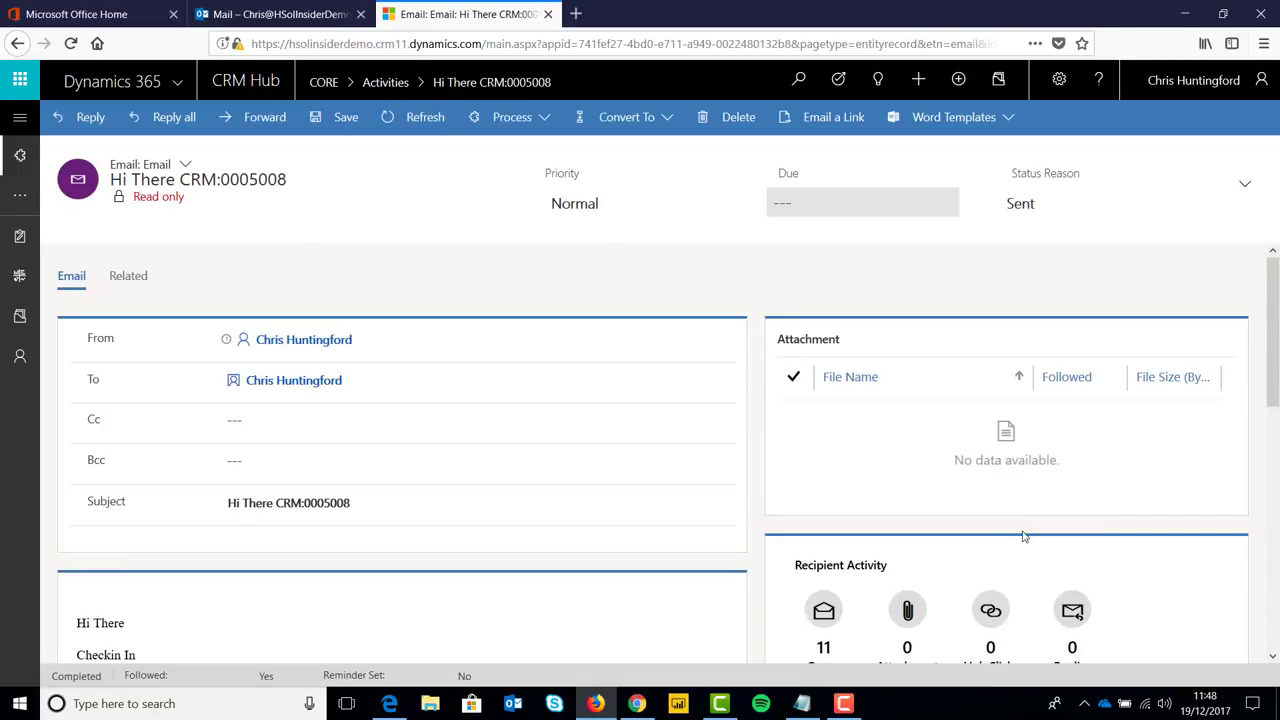
{"action": "scroll", "scroll_direction": "down", "scroll_amount": 3}
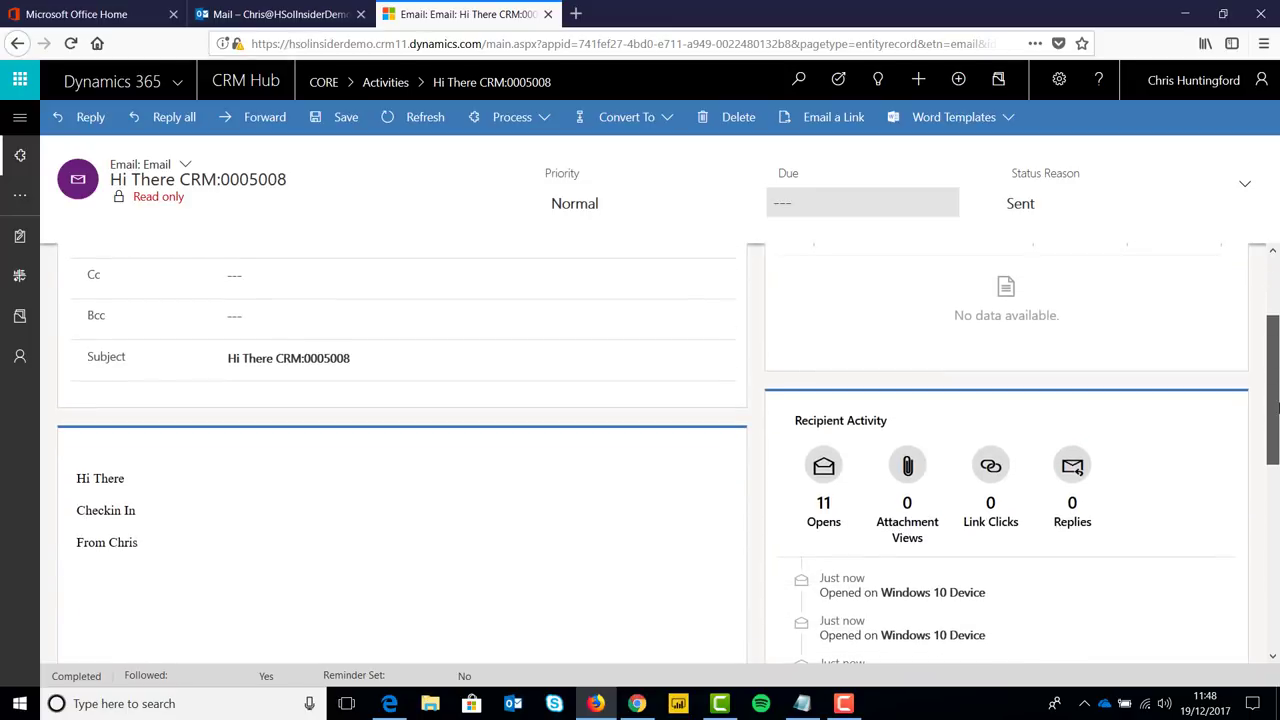
{"action": "scroll", "scroll_direction": "down", "scroll_amount": 3}
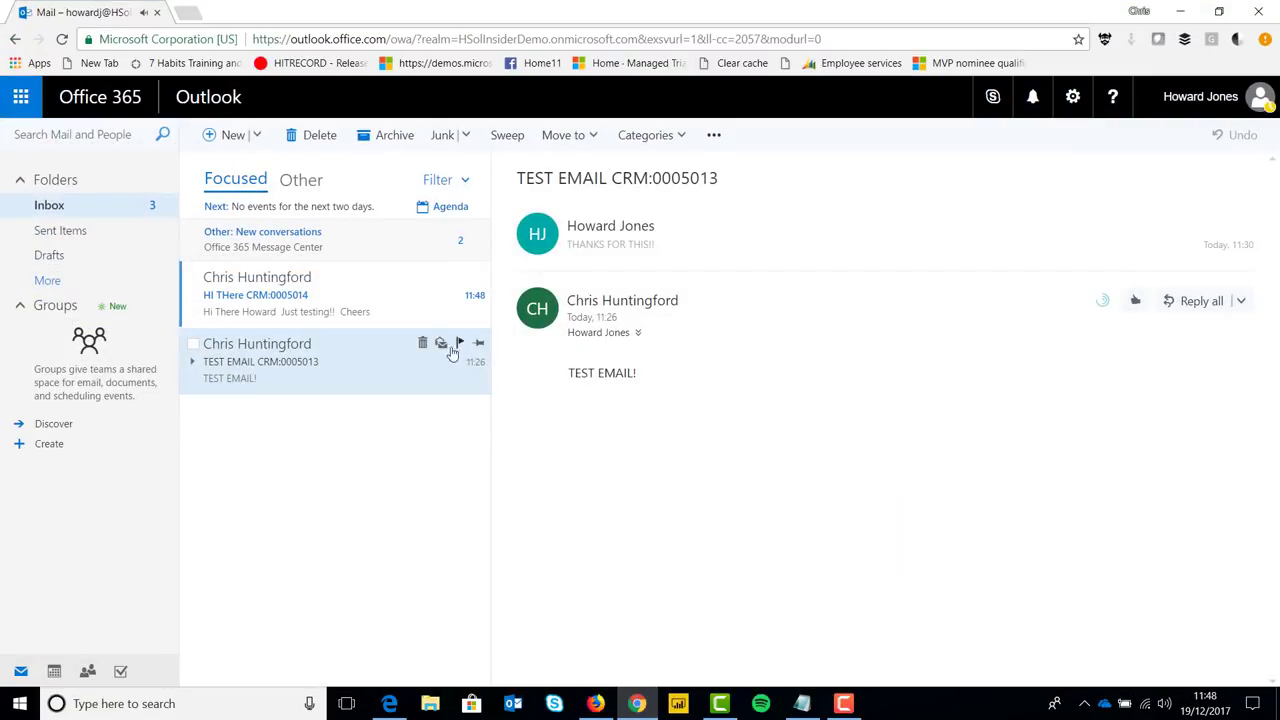
{"action": "left_click", "coordinate": [255, 294]}
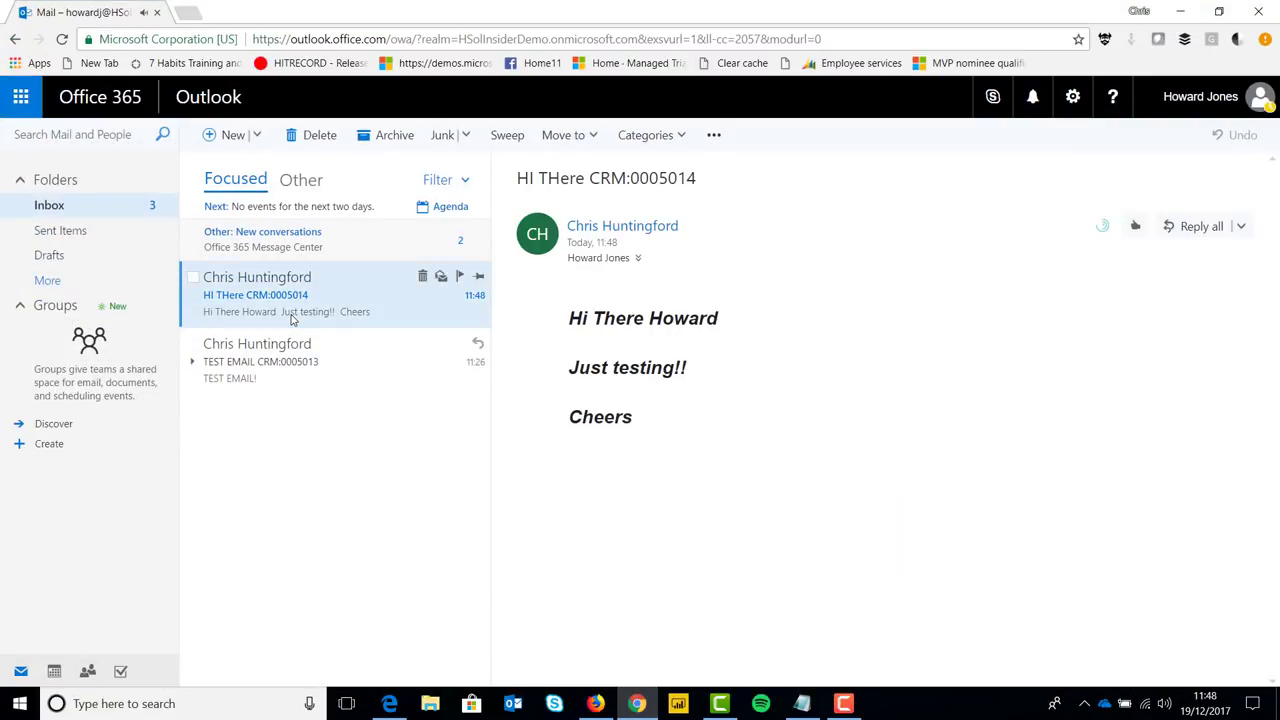
{"action": "right_click", "coordinate": [290, 294]}
{"action": "type", "text": "YO"}
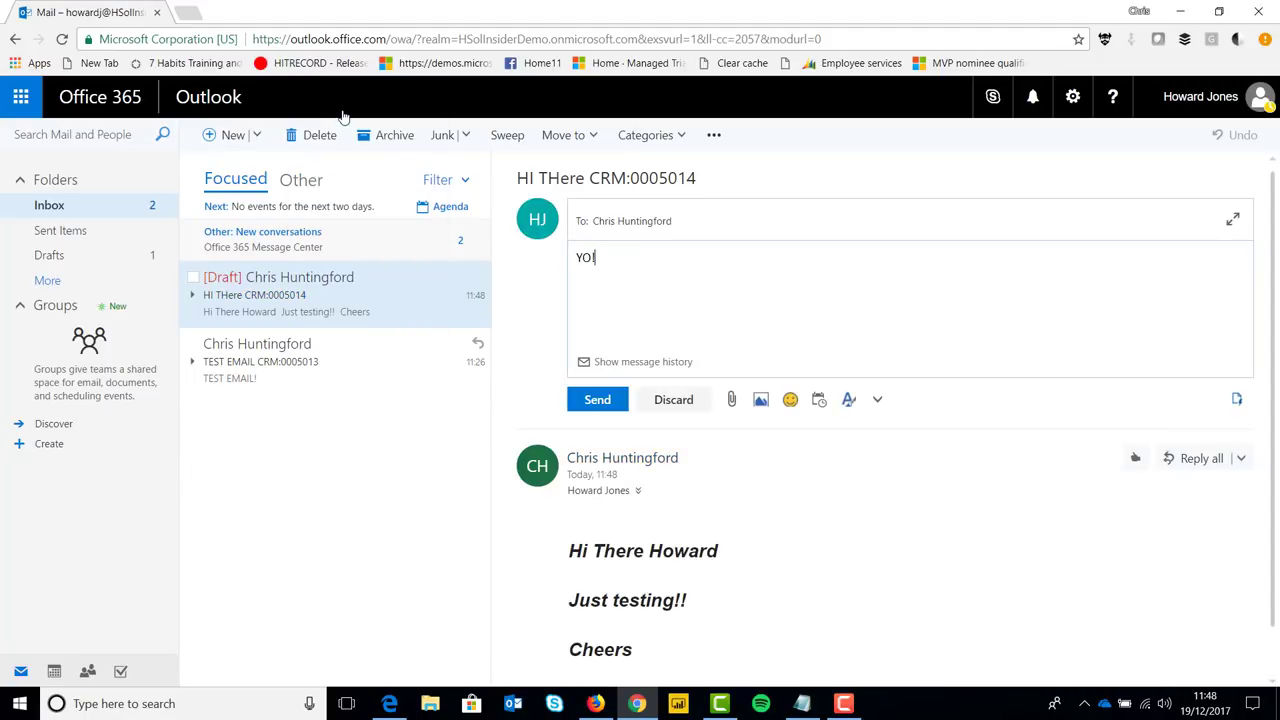
- Complete the reply as 'YO!!!' and send it
{"action": "type", "text": "!!"}
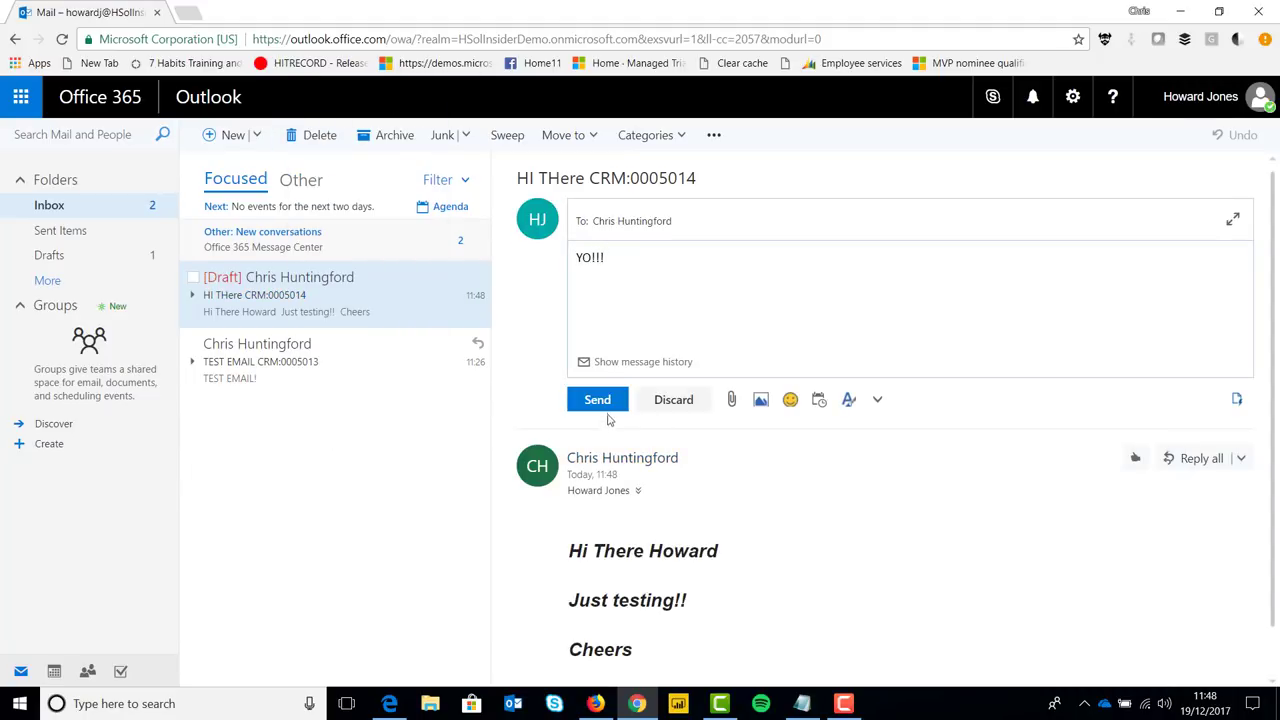
{"action": "left_click", "coordinate": [597, 399]}
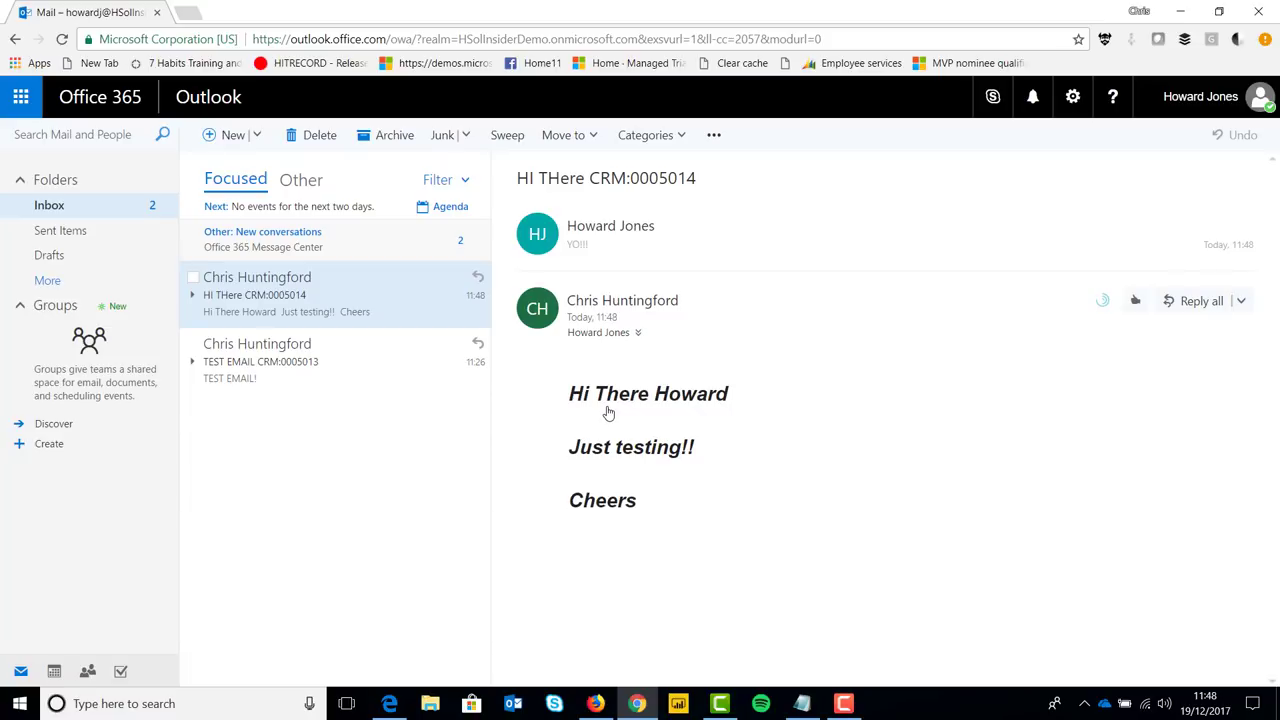
{"action": "mouse_move", "coordinate": [652, 662]}
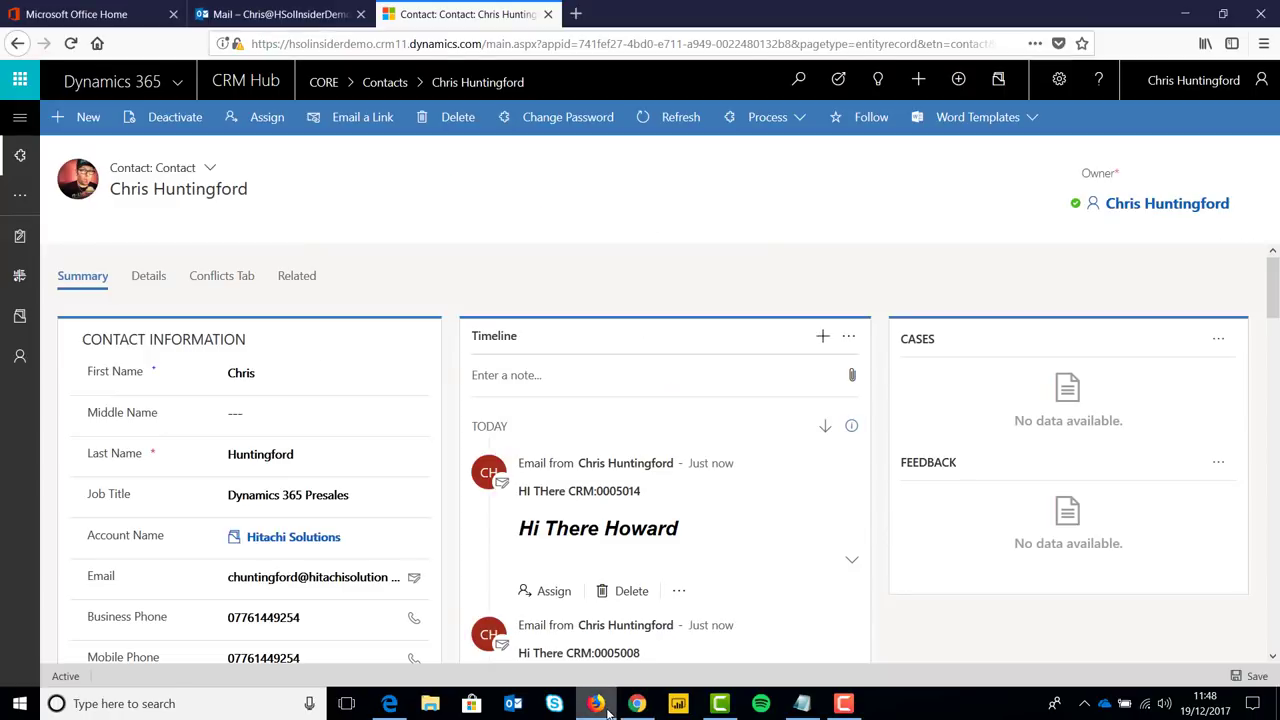
{"action": "mouse_move", "coordinate": [631, 563]}
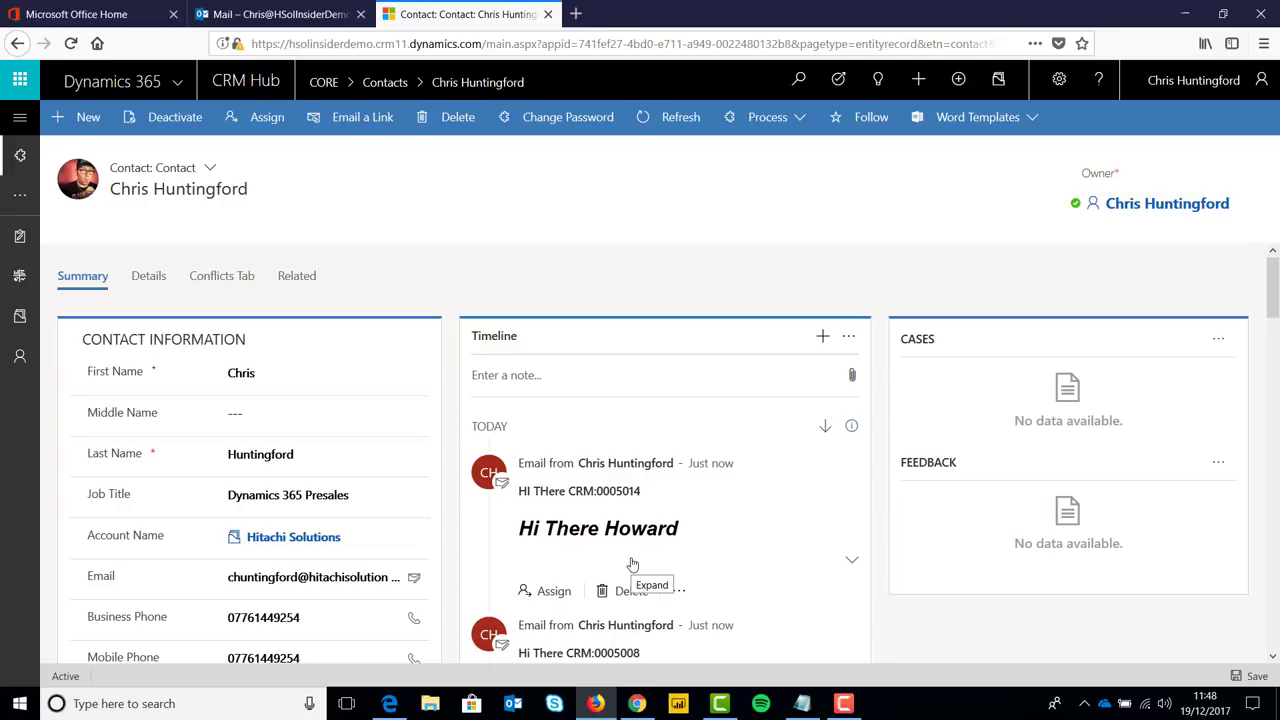
{"action": "mouse_move", "coordinate": [798, 283]}
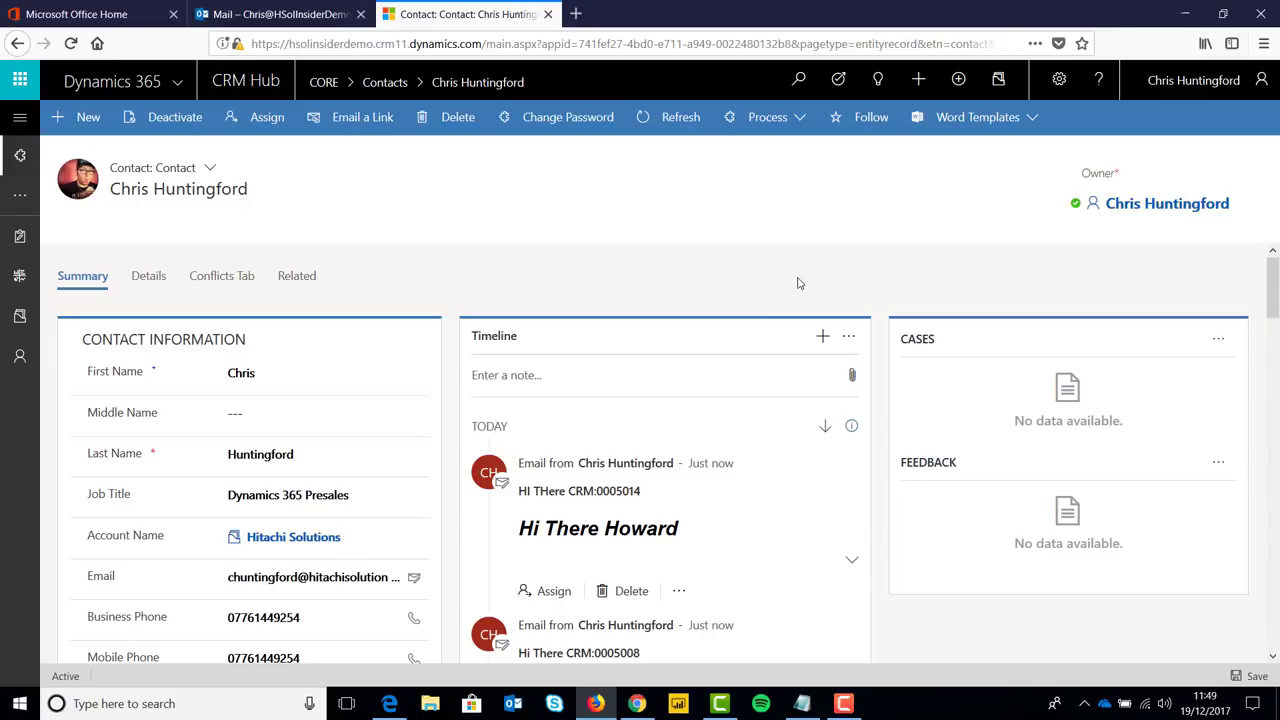
{"action": "mouse_move", "coordinate": [822, 337]}
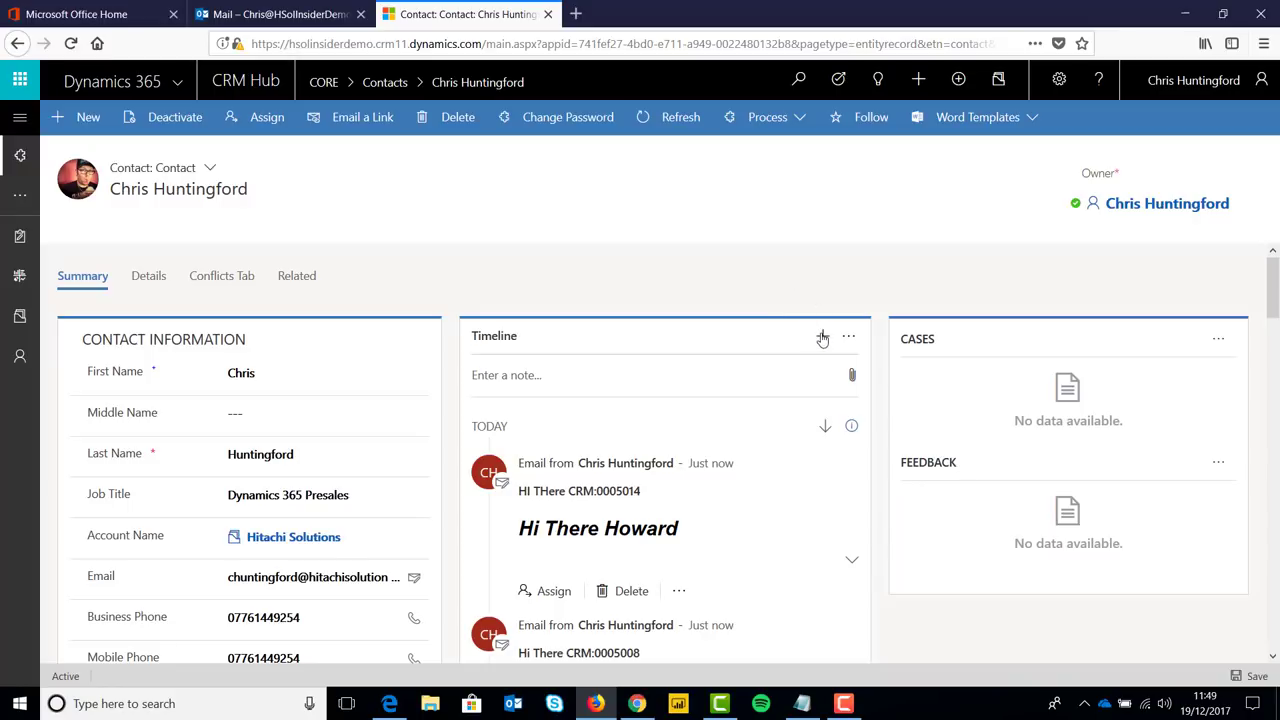
- Back in Dynamics 365, add another Email activity from Chris Huntingford's timeline
{"action": "left_click", "coordinate": [822, 336]}
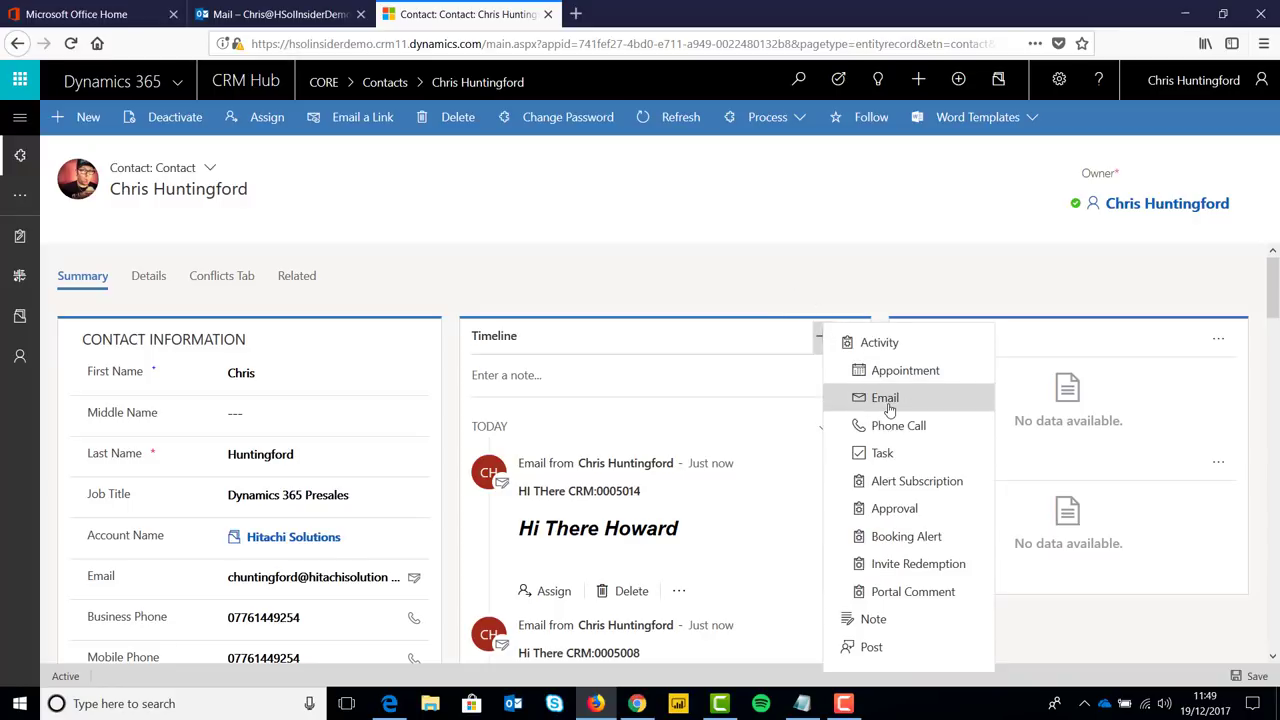
{"action": "left_click", "coordinate": [885, 397]}
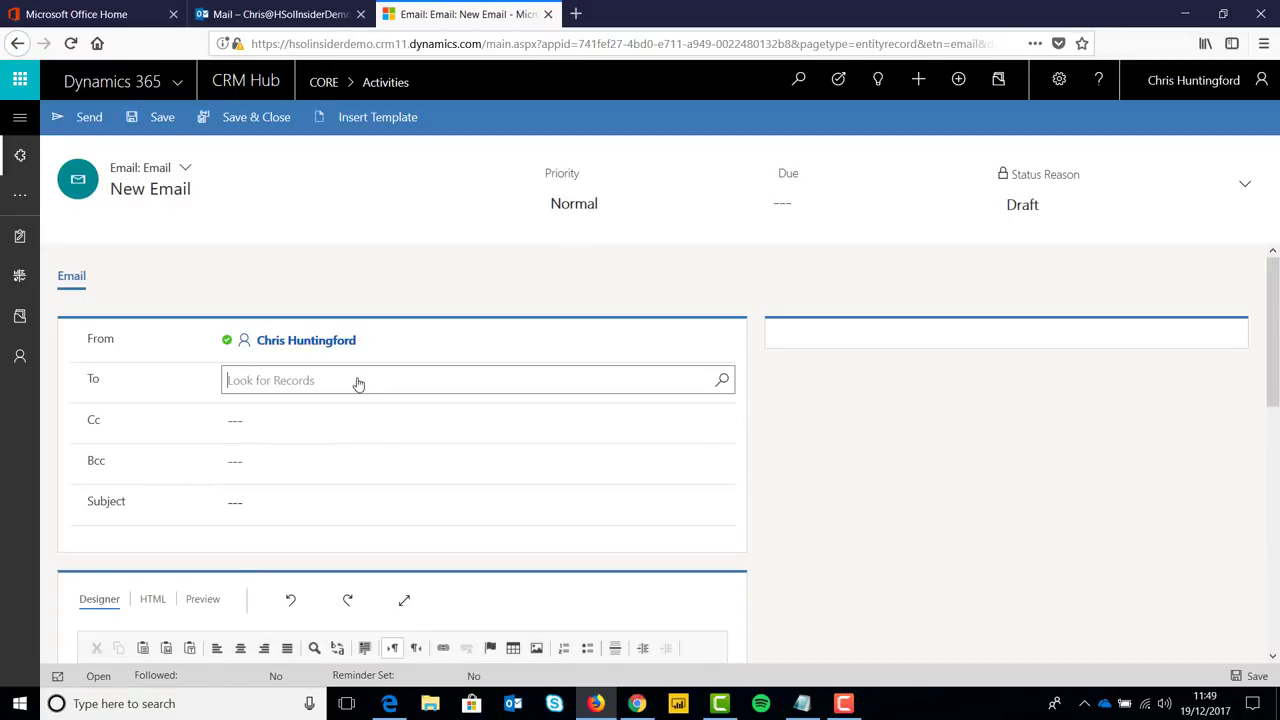
{"action": "type", "text": "Howard Jones"}
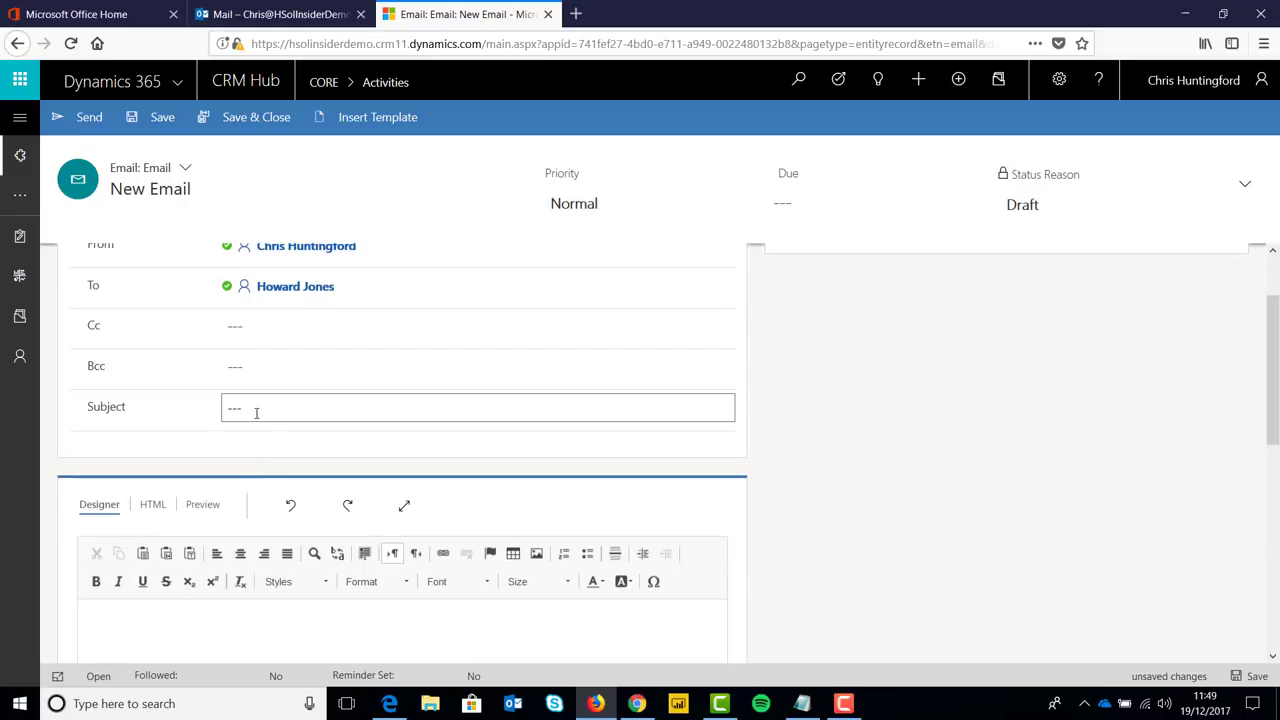
{"action": "type", "text": "NEW TEST!"}
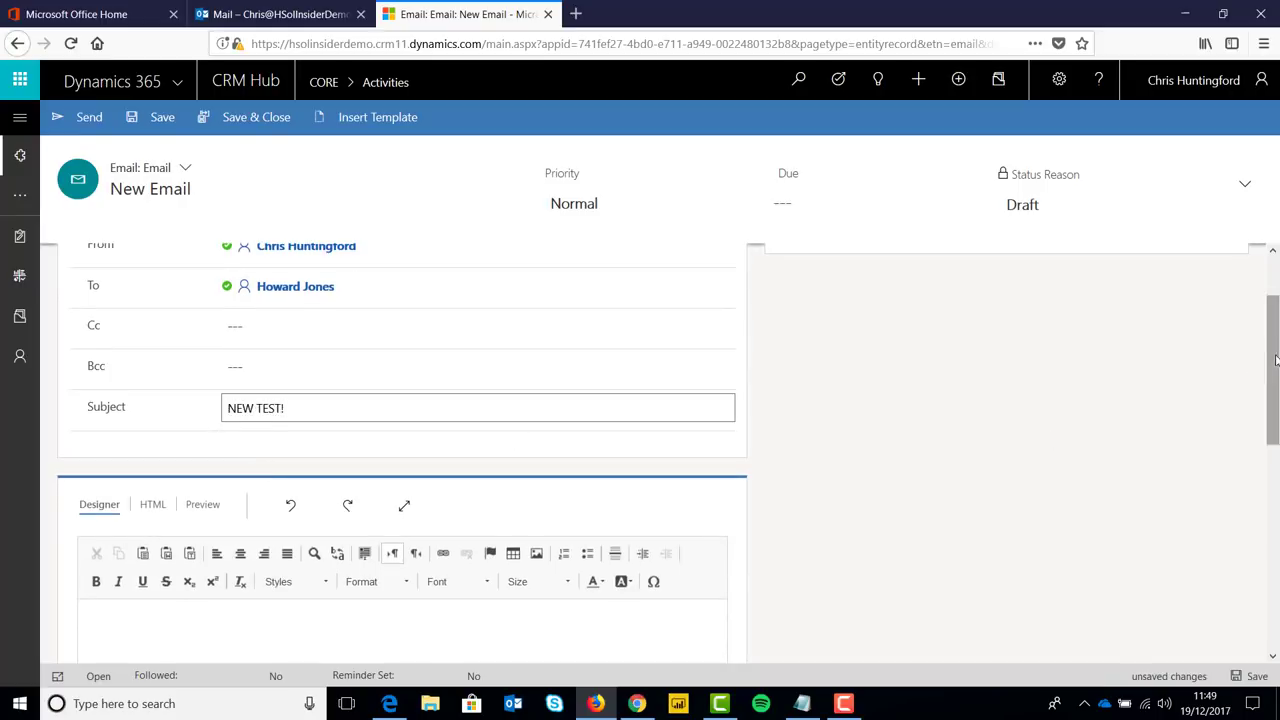
{"action": "scroll", "scroll_direction": "down", "scroll_amount": 3}
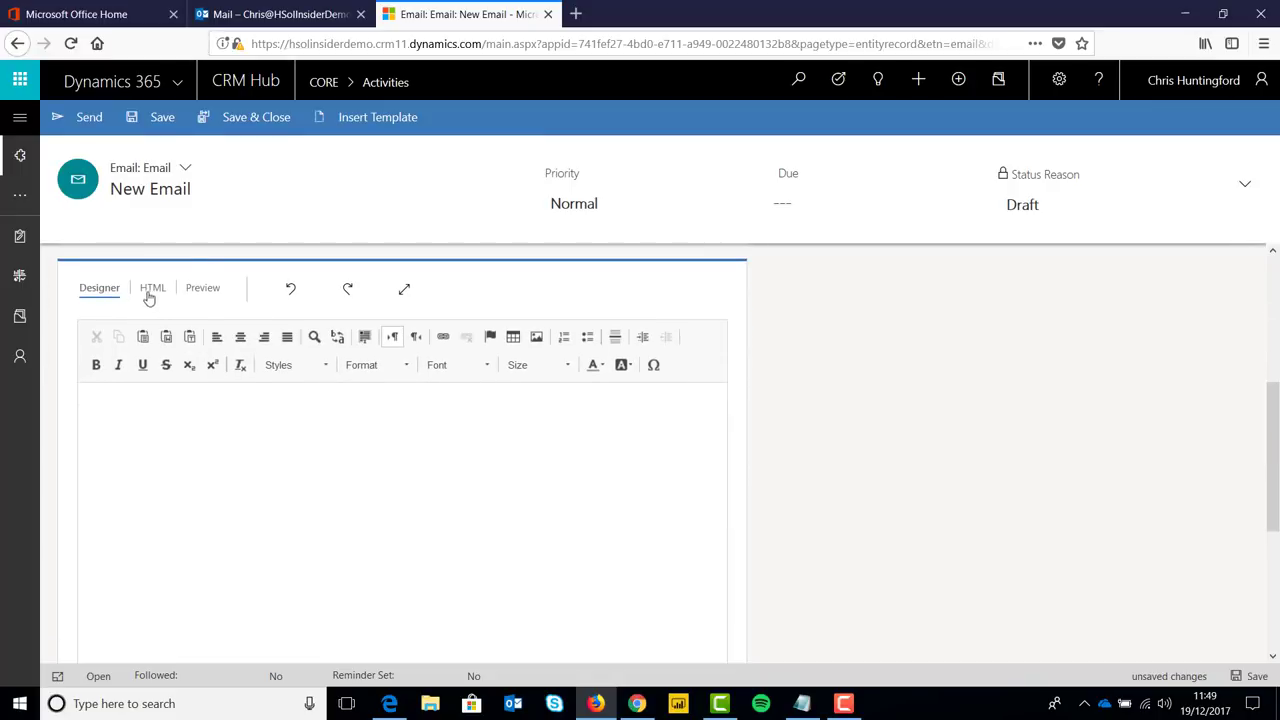
{"action": "left_click", "coordinate": [152, 287]}
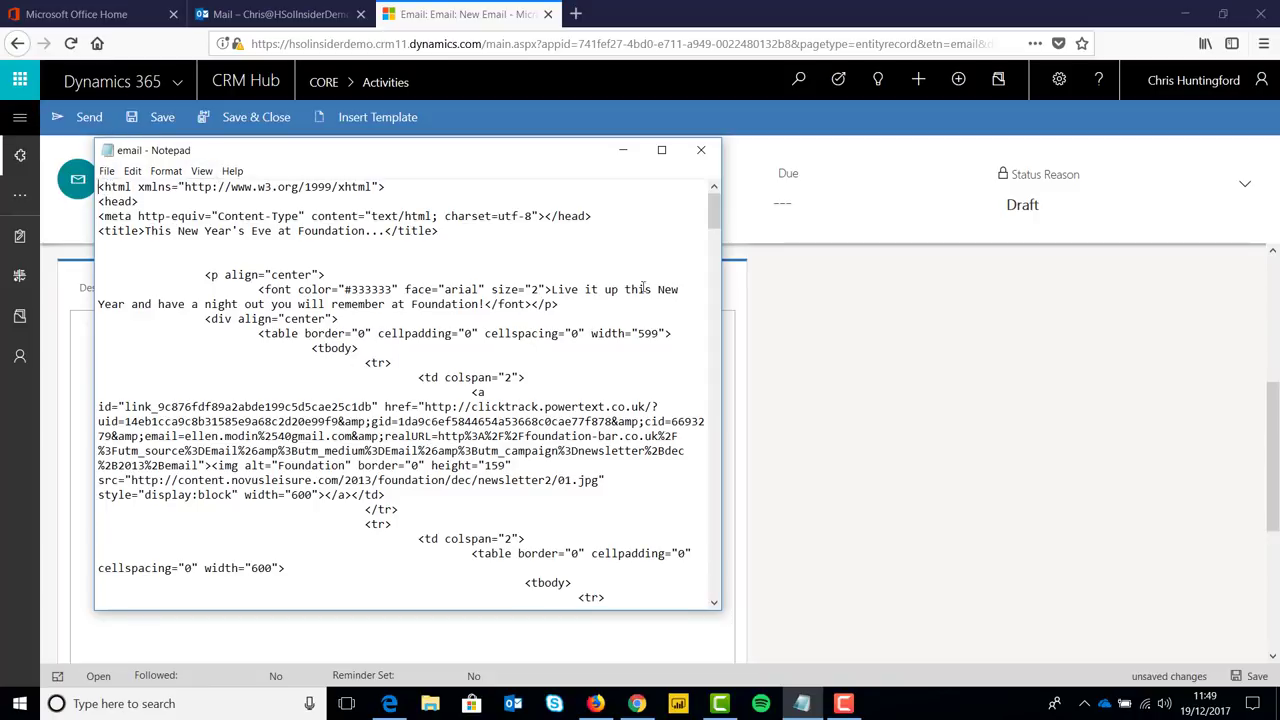
- Select the entire newsletter HTML document in Notepad and copy it
{"action": "scroll", "scroll_direction": "down", "scroll_amount": 3}
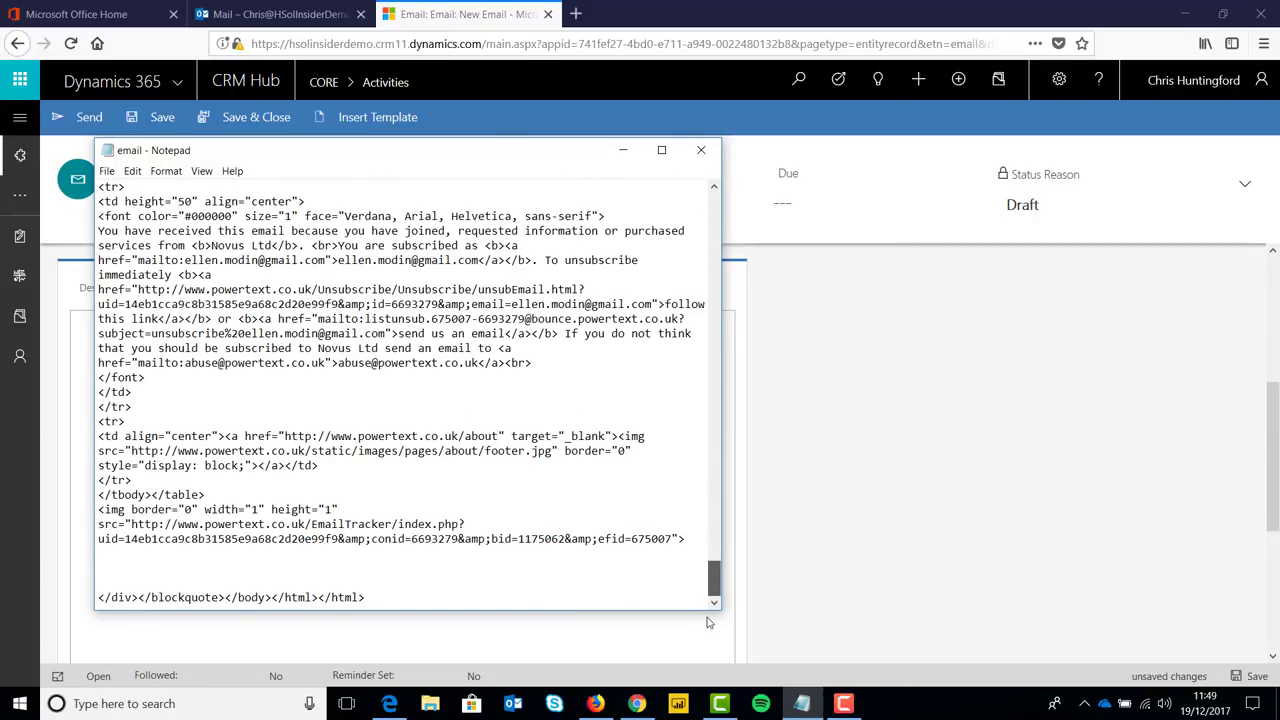
{"action": "key", "text": "ctrl+a"}
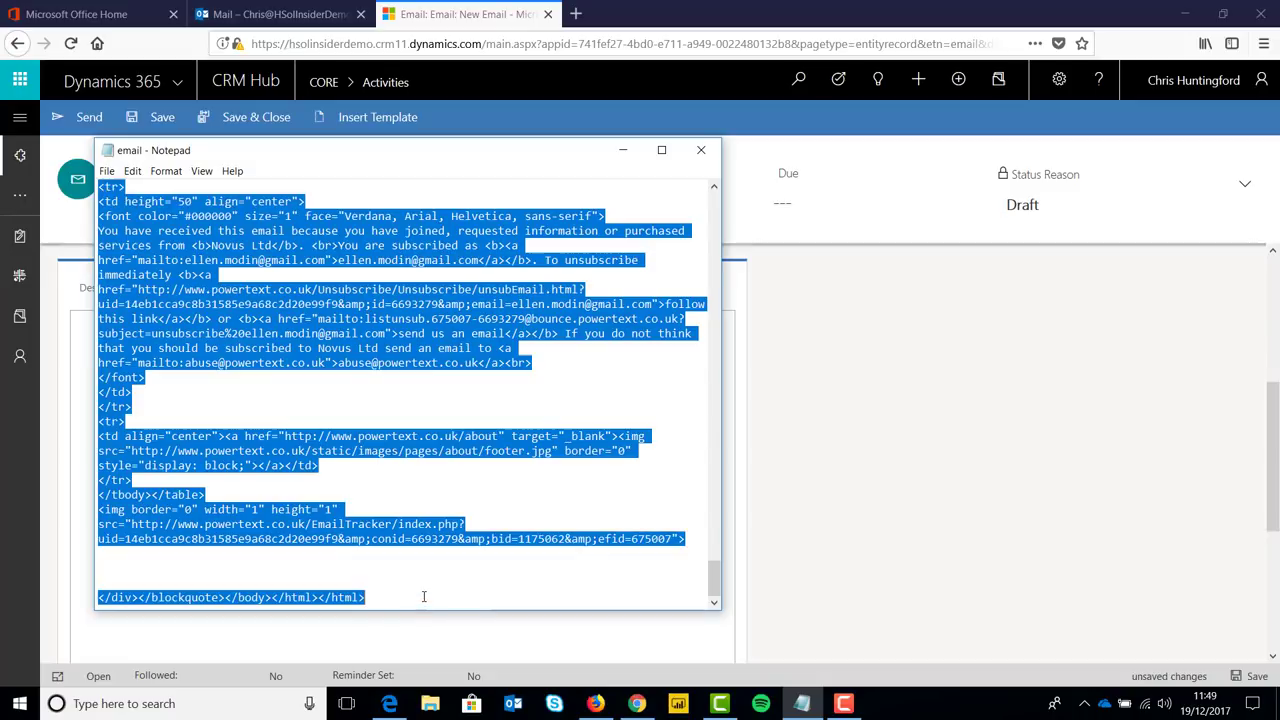
{"action": "left_click", "coordinate": [701, 150]}
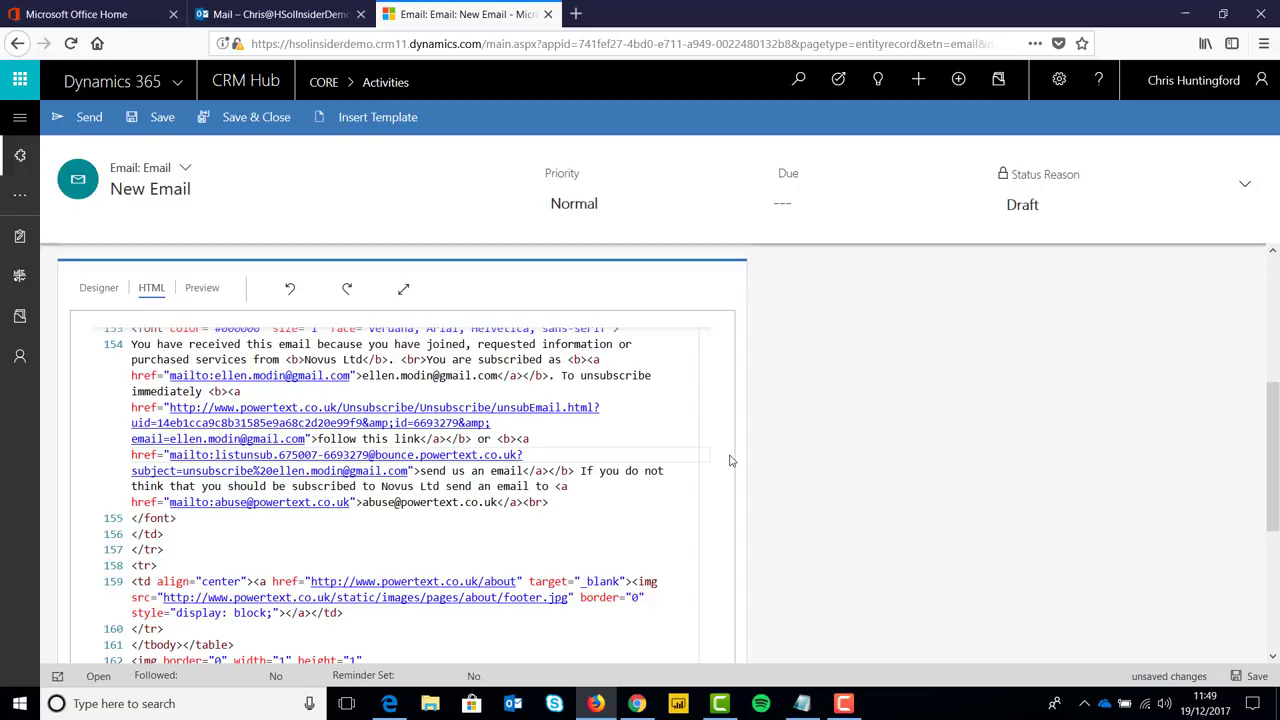
- Paste the newsletter HTML into the email body and show the rendered Preview
{"action": "scroll", "scroll_direction": "down", "scroll_amount": 3}
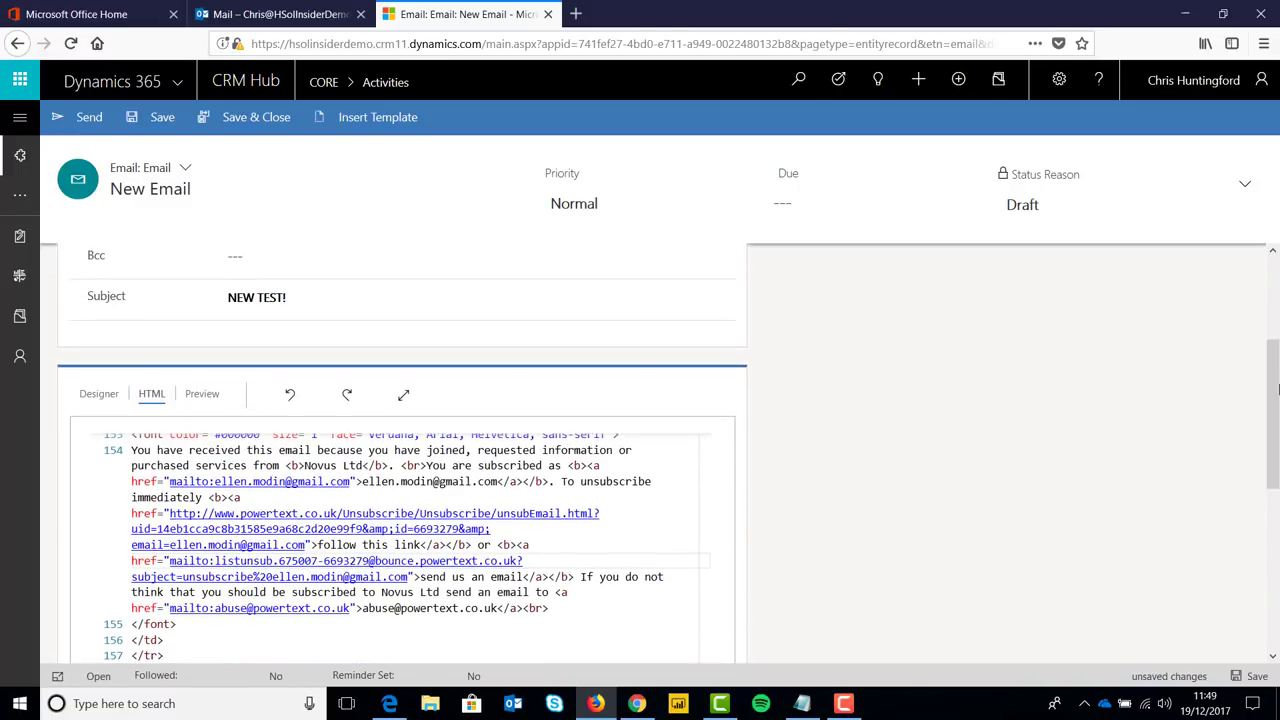
{"action": "left_click", "coordinate": [202, 393]}
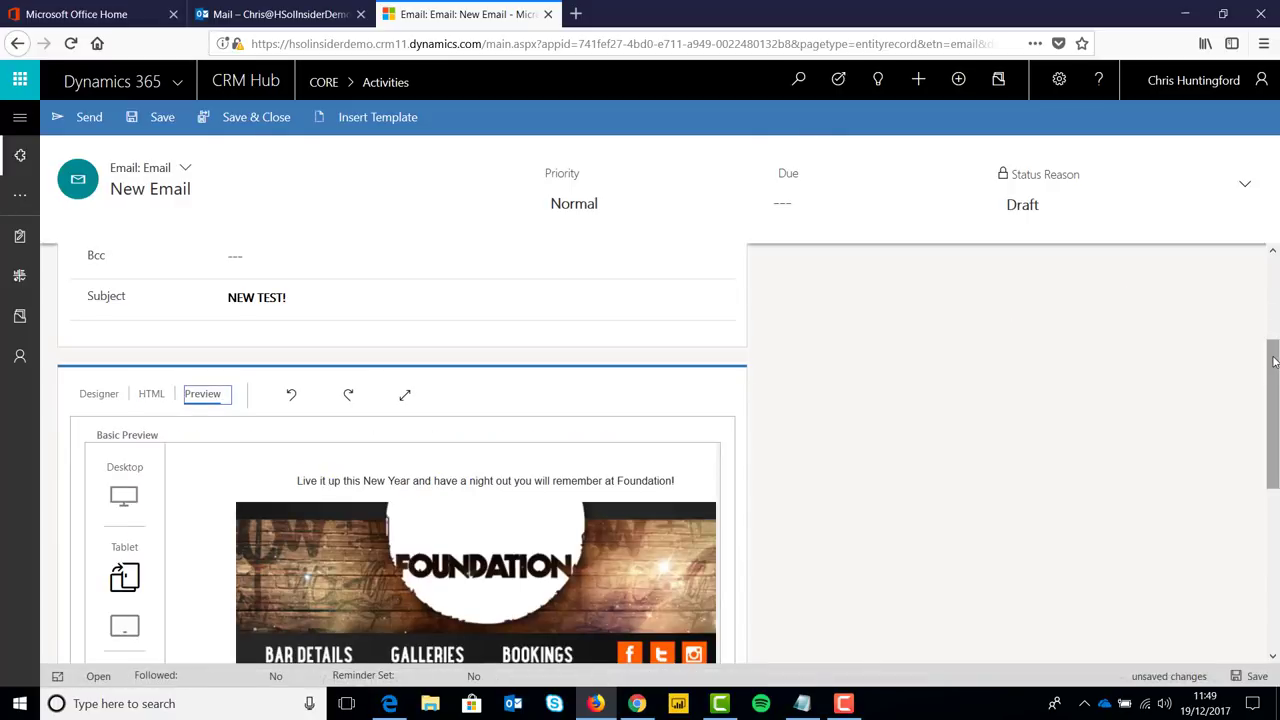
- Preview the newsletter in Desktop, Mobile and landscape Tablet layouts
{"action": "scroll", "scroll_direction": "down", "scroll_amount": 3}
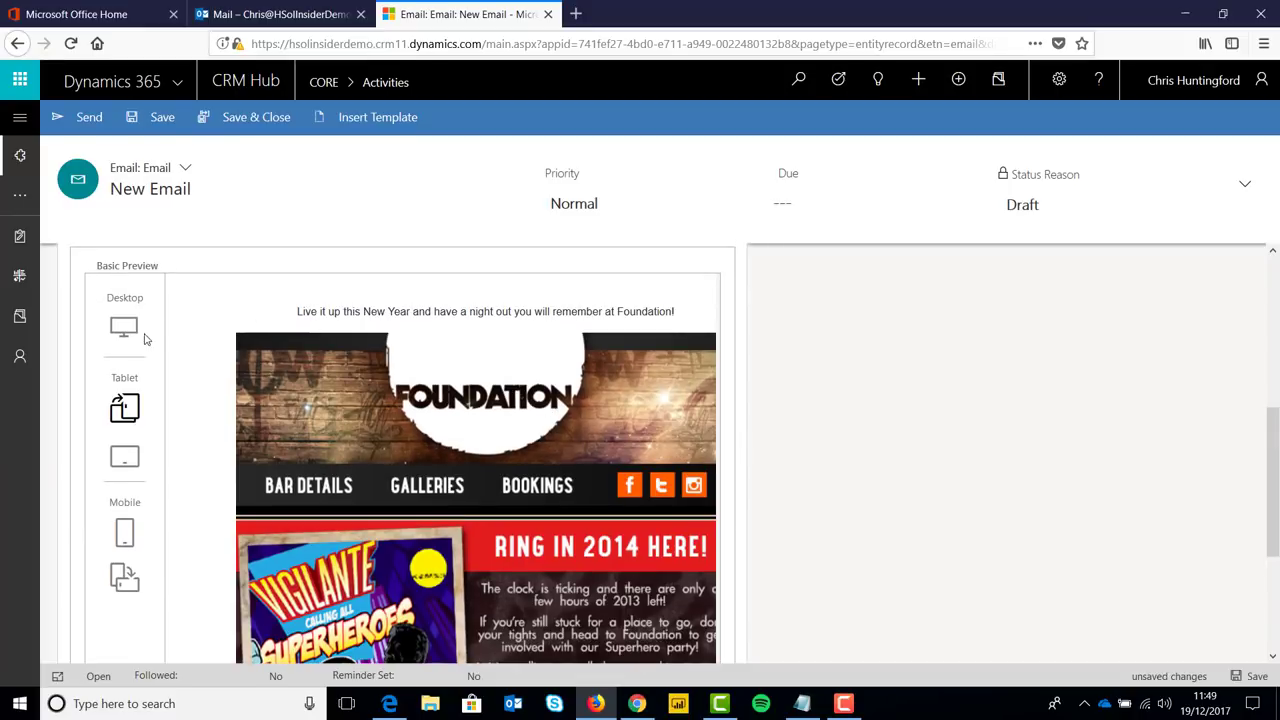
{"action": "left_click", "coordinate": [124, 327]}
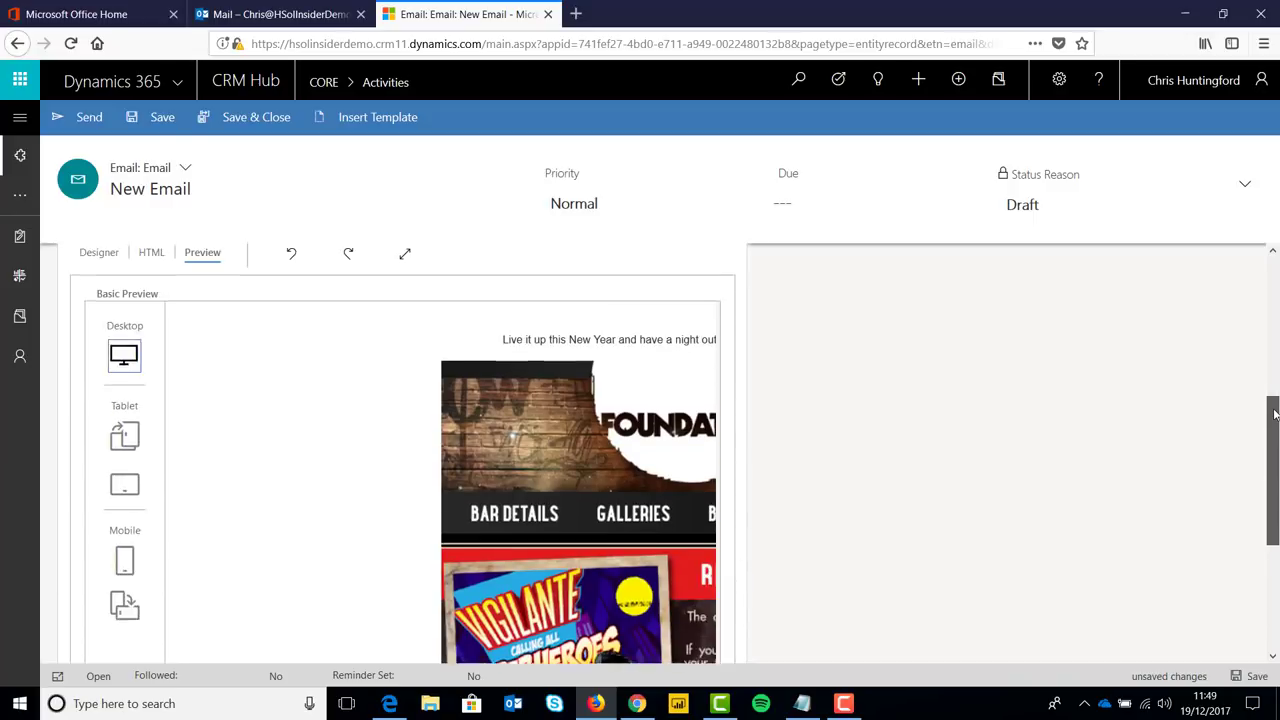
{"action": "scroll", "scroll_direction": "down", "scroll_amount": 3}
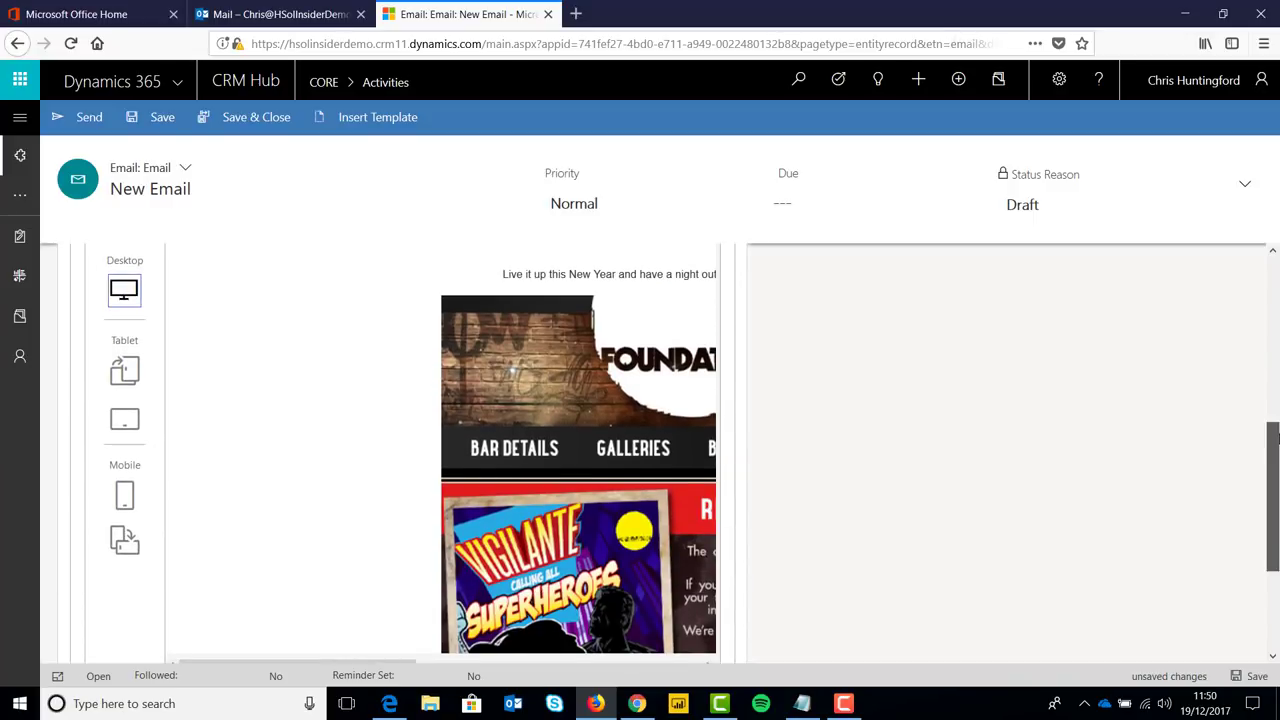
{"action": "scroll", "scroll_direction": "down", "scroll_amount": 3}
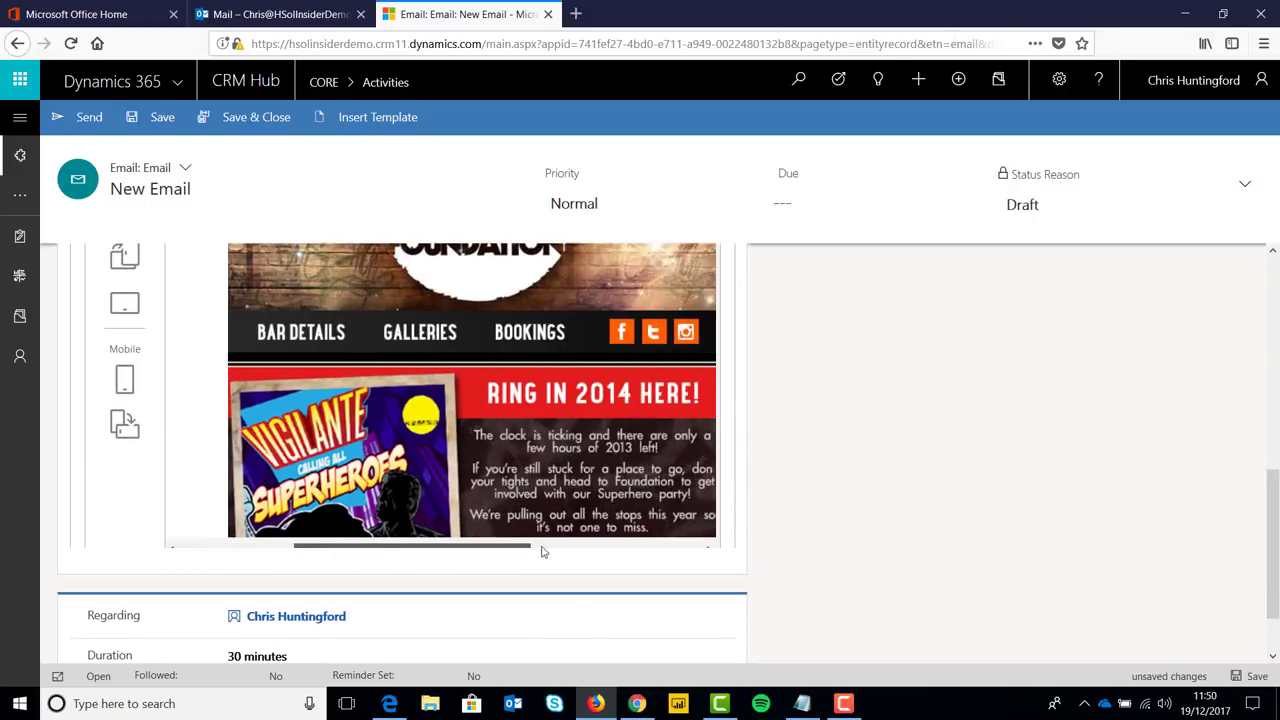
{"action": "left_click", "coordinate": [124, 378]}
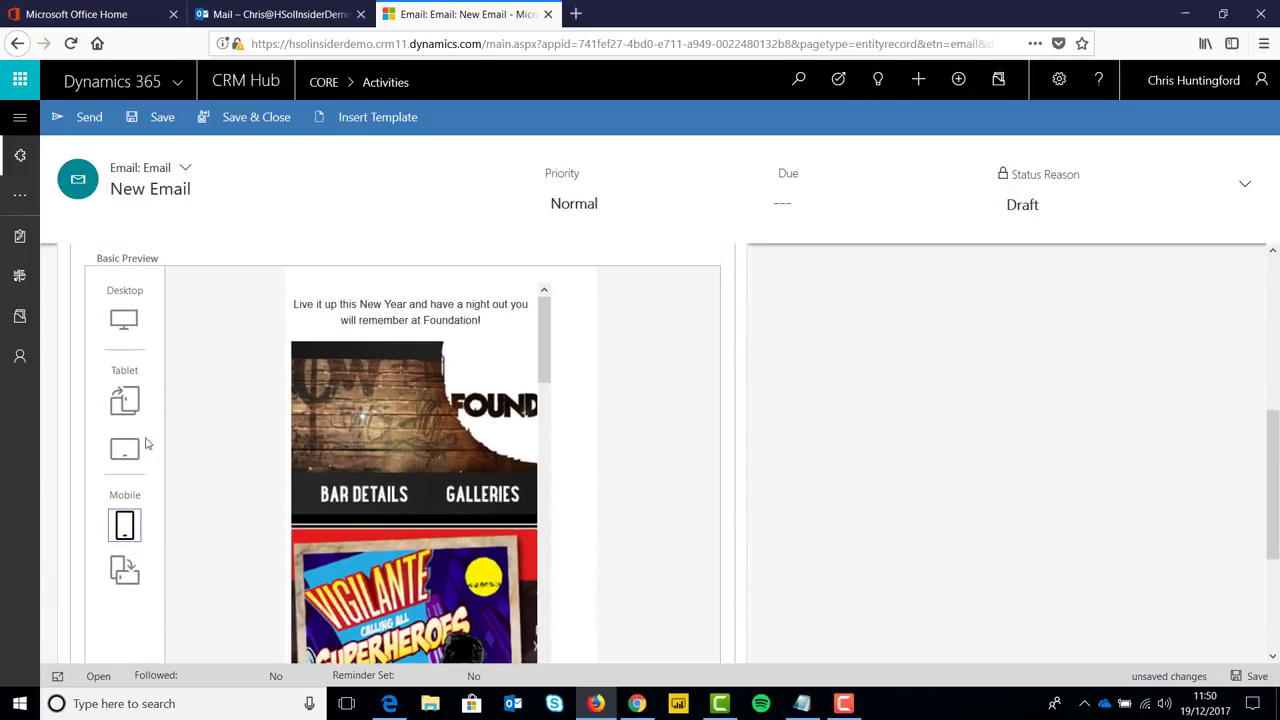
{"action": "left_click", "coordinate": [124, 449]}
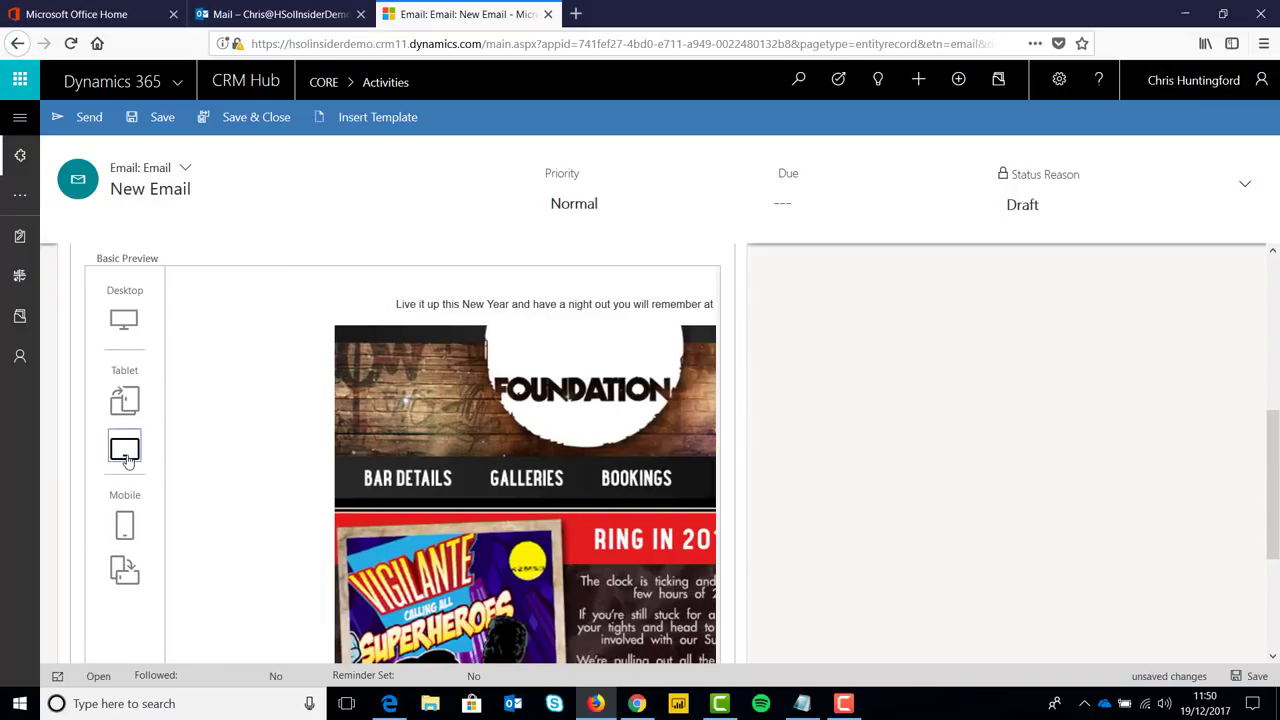
{"action": "left_click", "coordinate": [124, 569]}
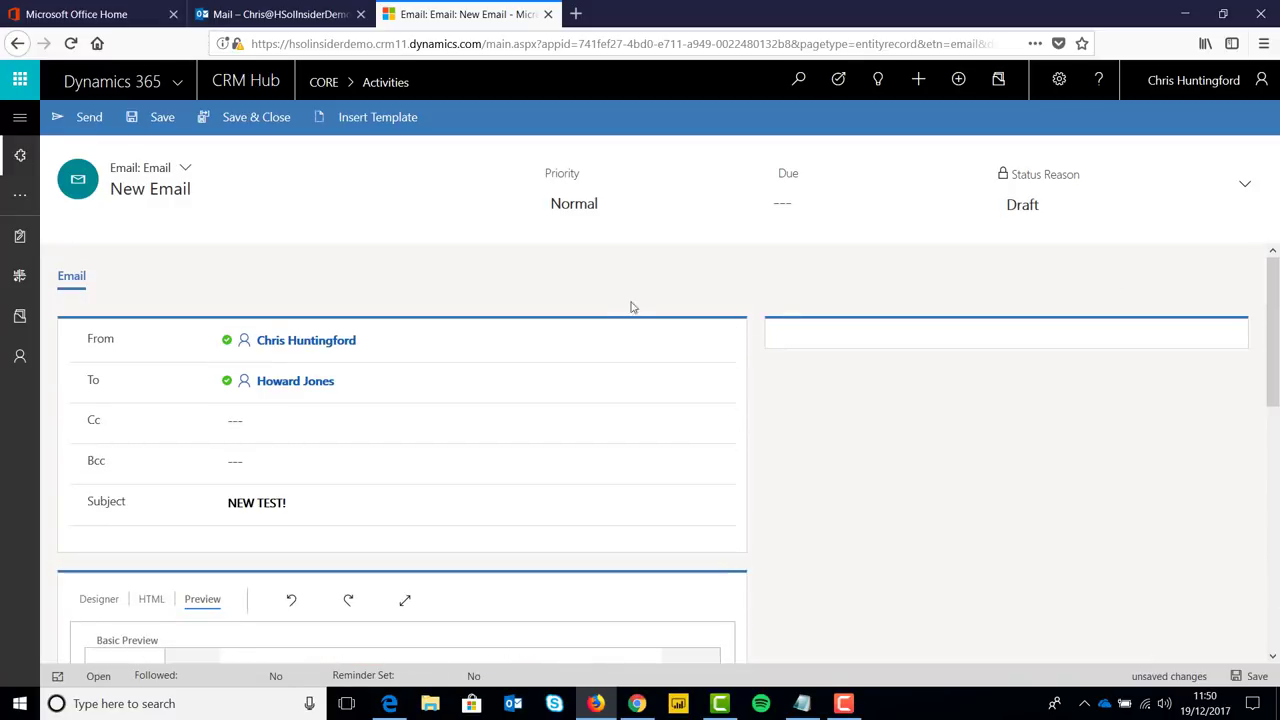
- Send the NEW TEST! email and view its full content from the contact's timeline
{"action": "left_click", "coordinate": [89, 117]}
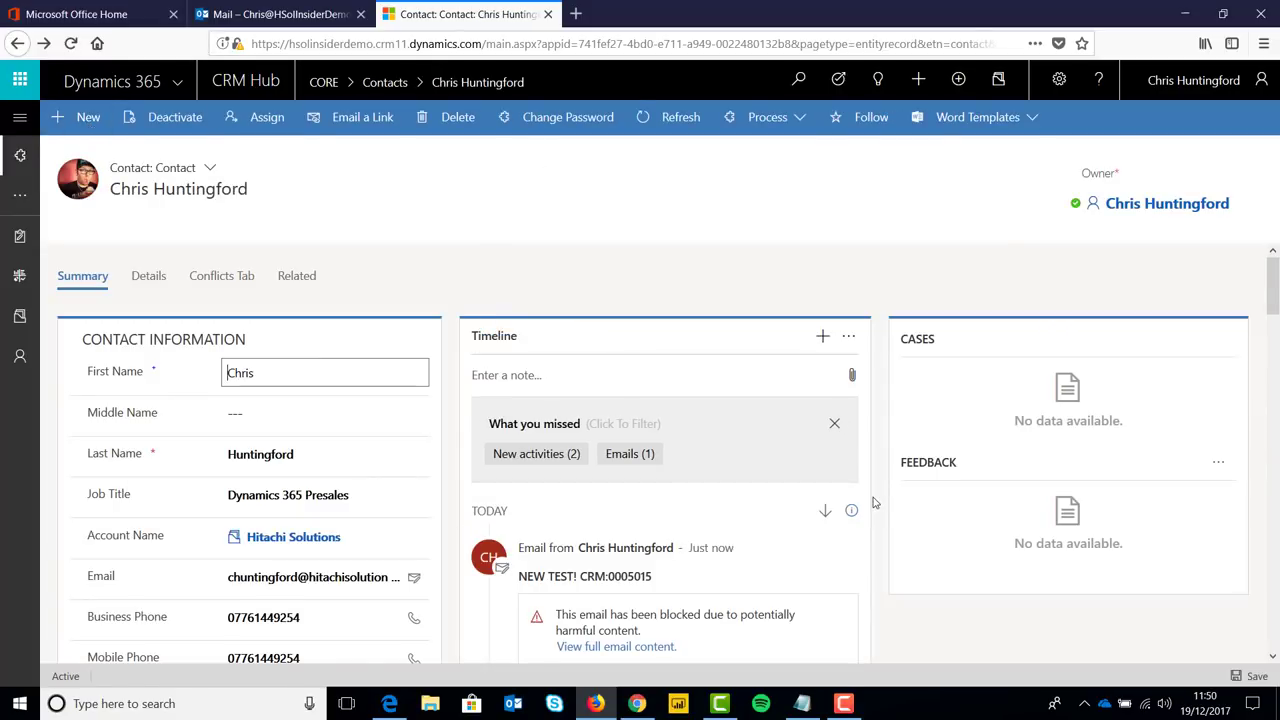
{"action": "scroll", "scroll_direction": "down", "scroll_amount": 3}
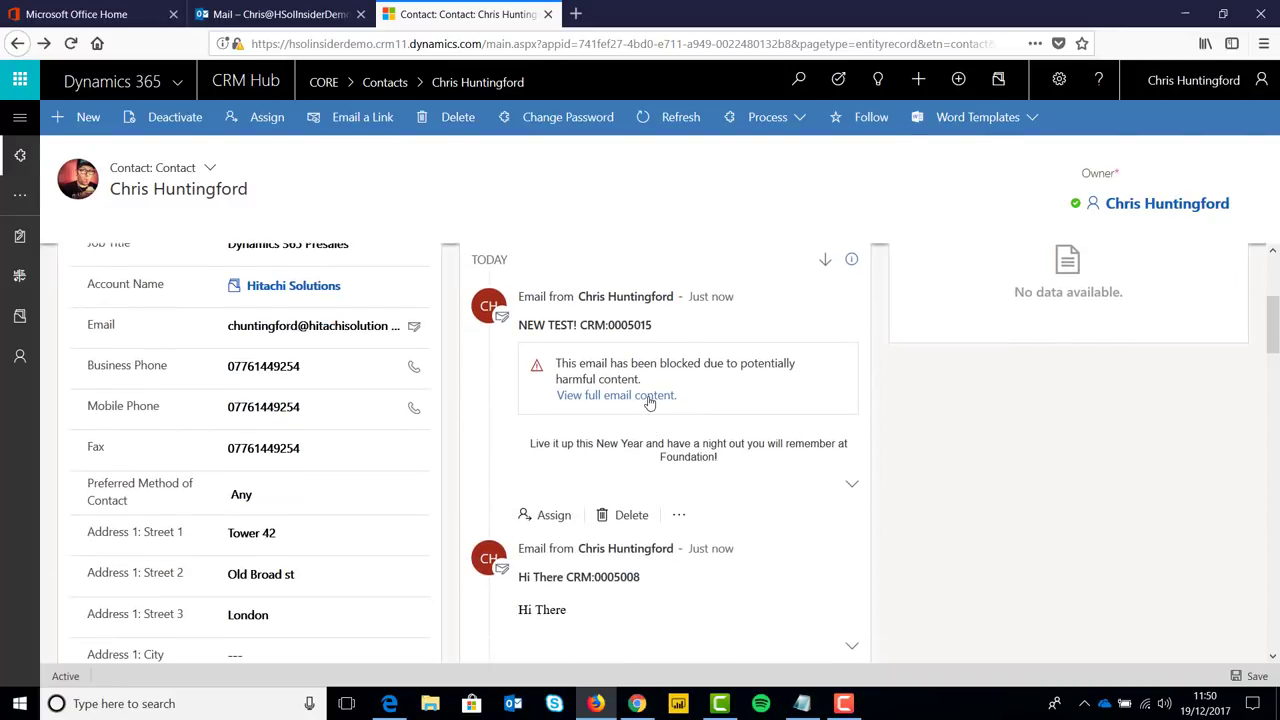
{"action": "left_click", "coordinate": [585, 324]}
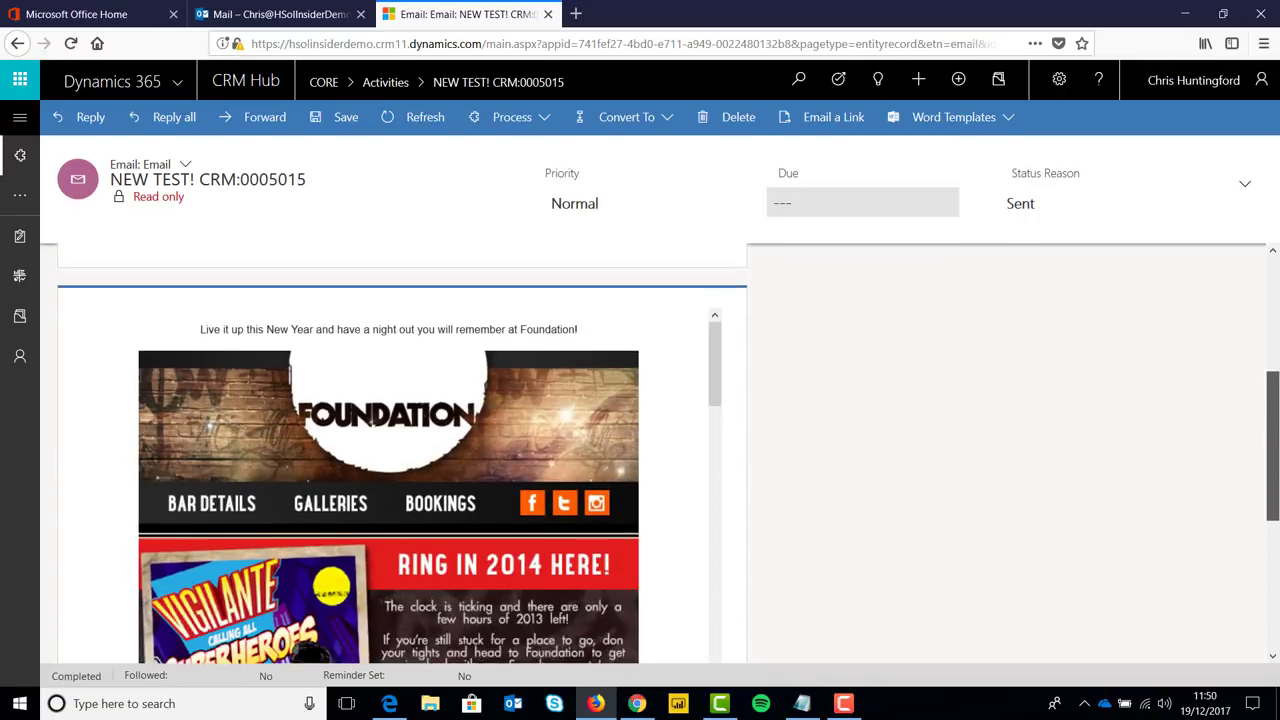
{"action": "scroll", "scroll_direction": "down", "scroll_amount": 3}
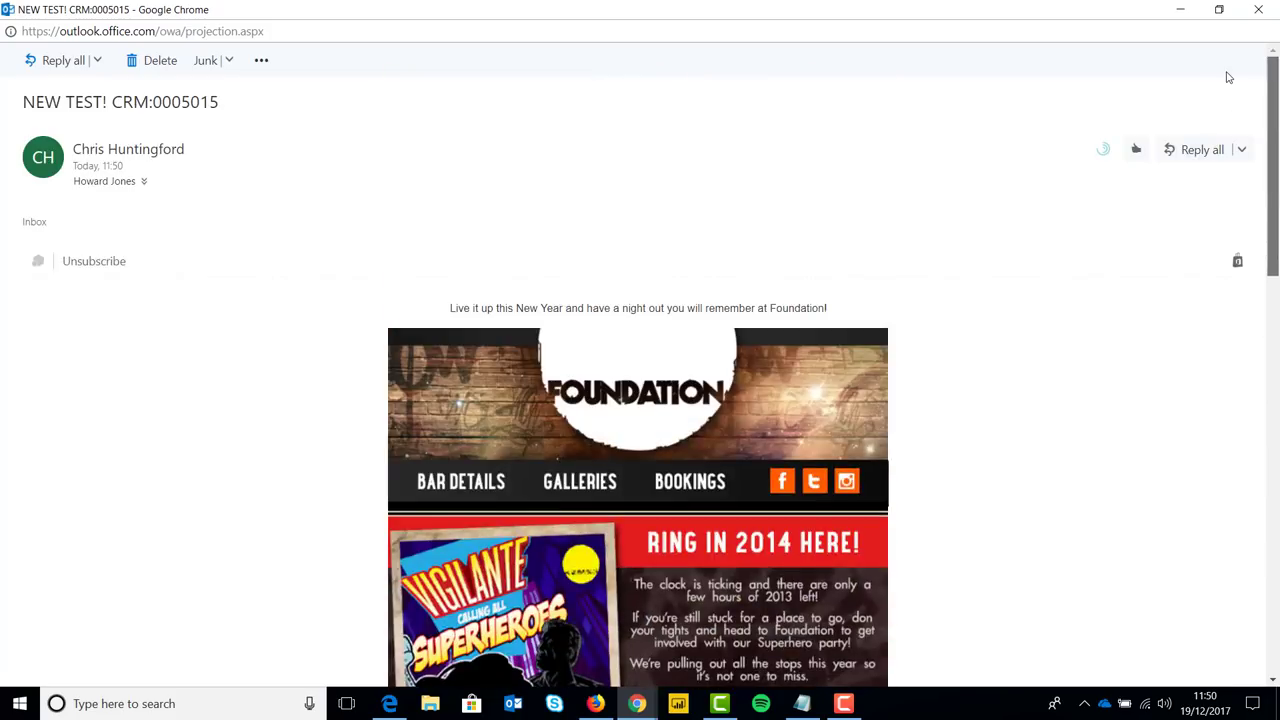
- Close the pop-out message window to read NEW TEST! CRM:0005015 in the Inbox pane
{"action": "left_click", "coordinate": [1259, 9]}
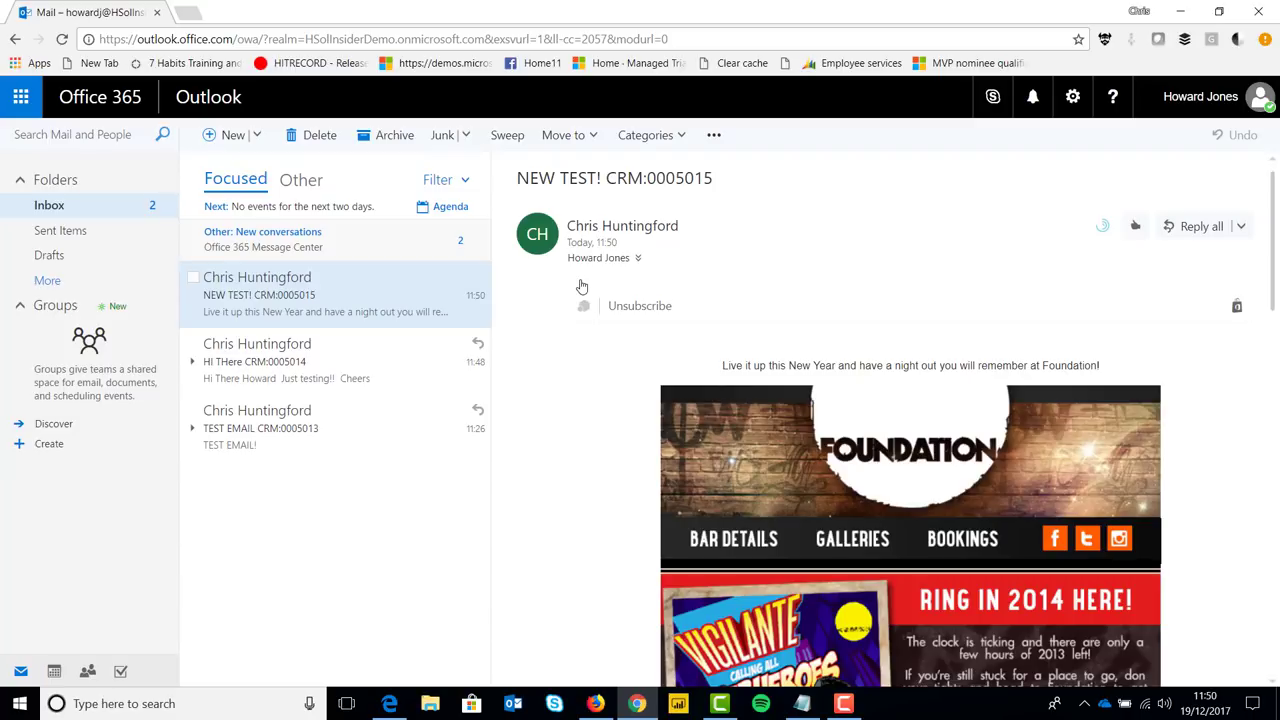
{"action": "mouse_move", "coordinate": [392, 405]}
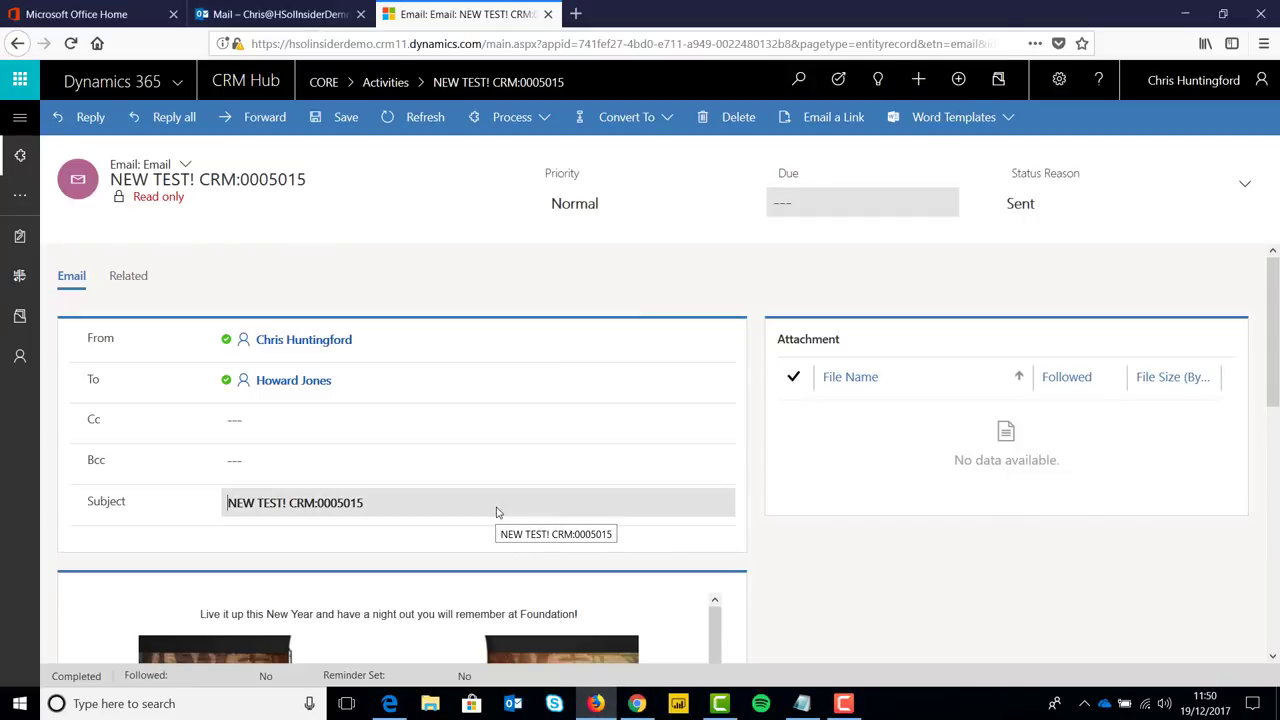
{"action": "mouse_move", "coordinate": [337, 400]}
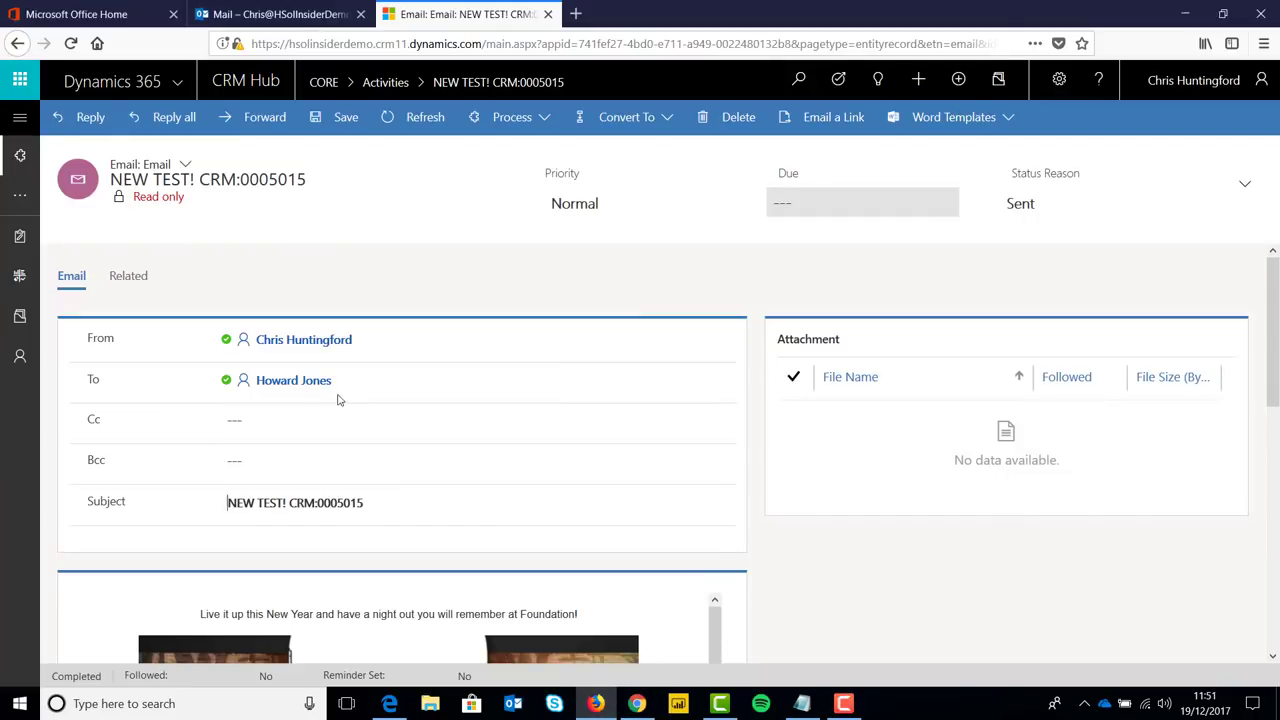
- Switch back to the Dynamics 365 tab with the sent NEW TEST! CRM:0005015 record
{"action": "left_click", "coordinate": [303, 339]}
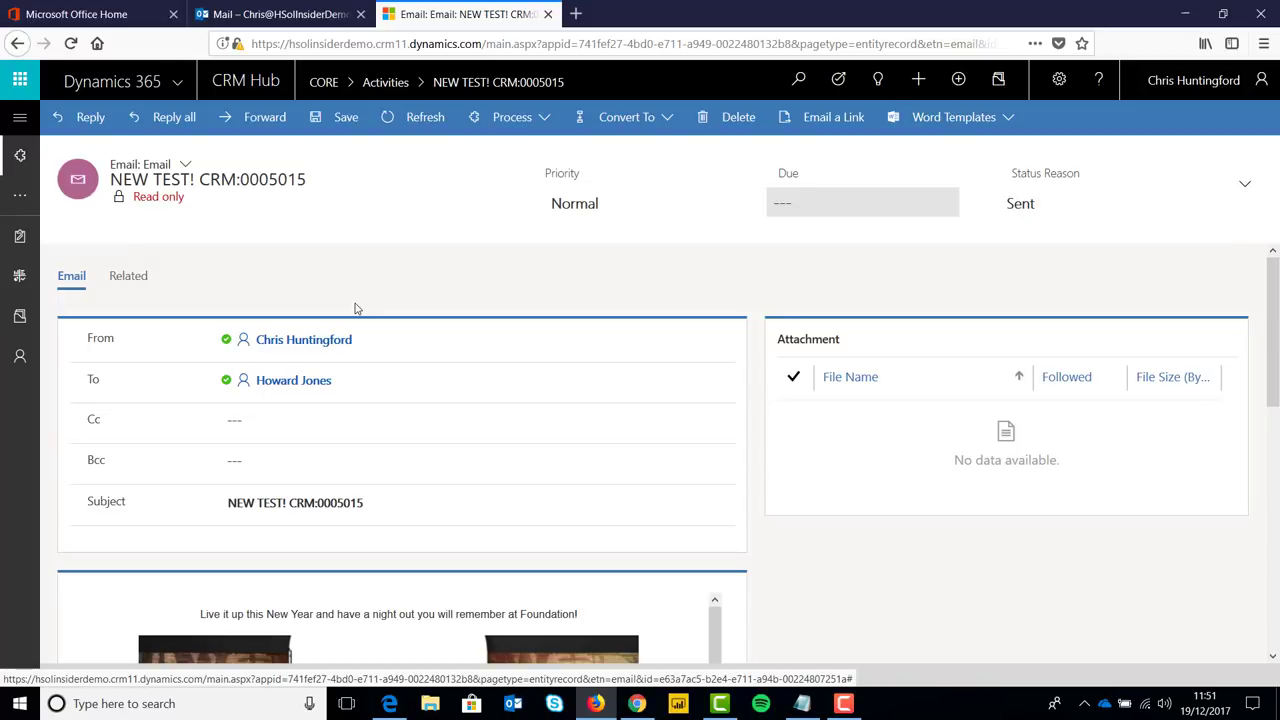
{"action": "mouse_move", "coordinate": [360, 305]}
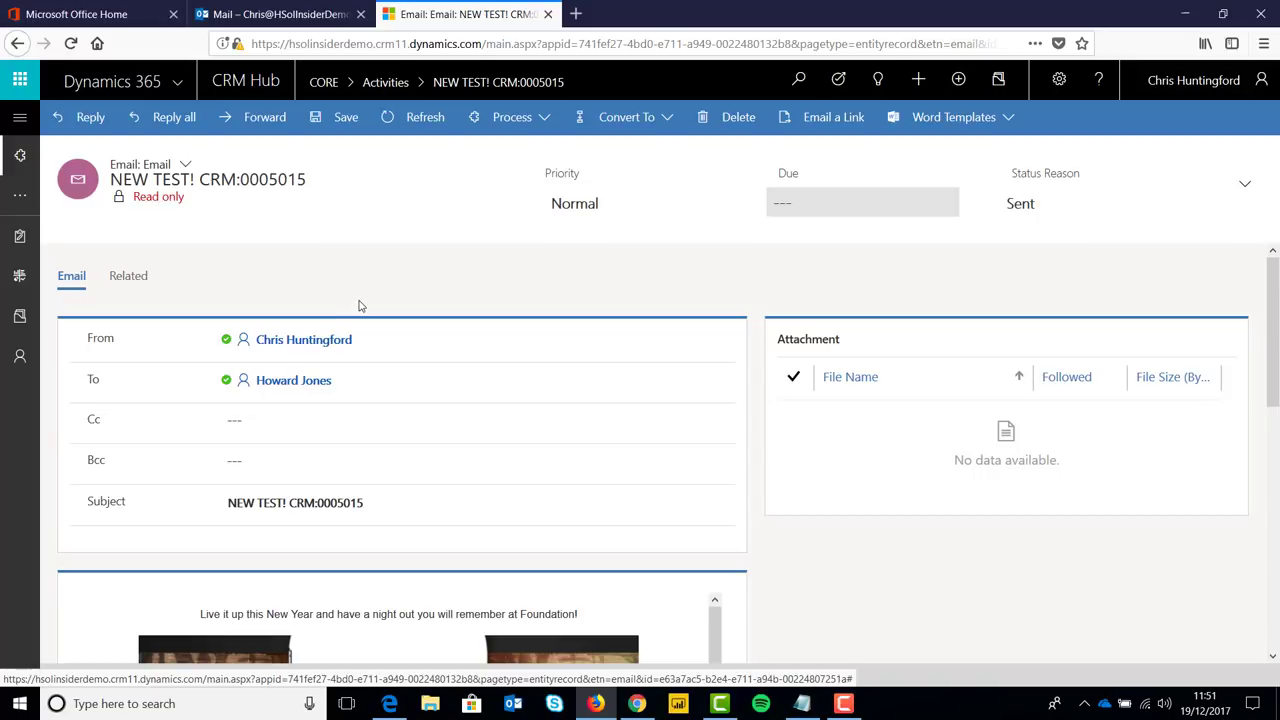